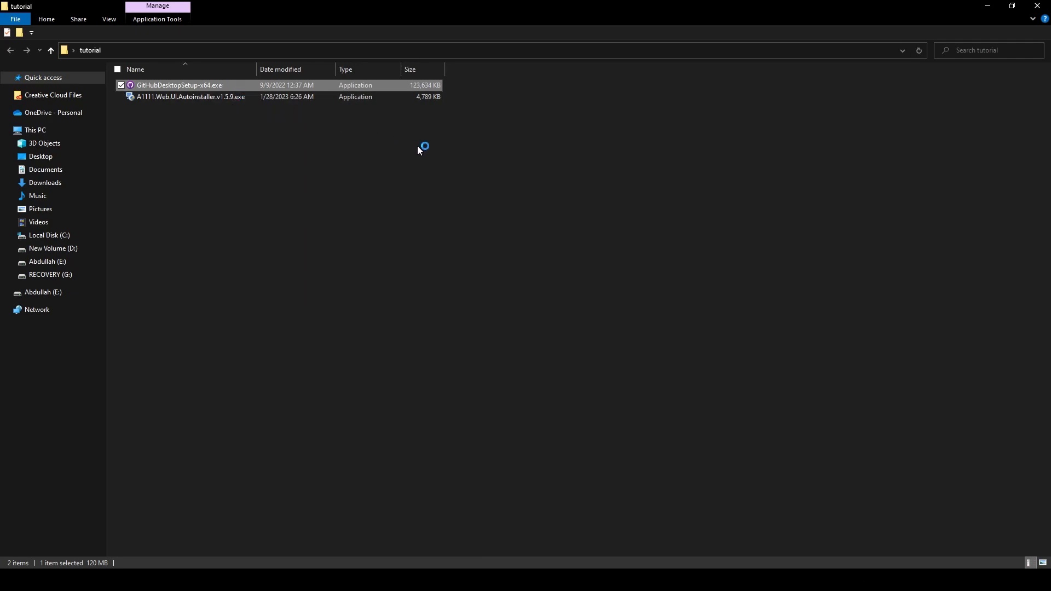
mouse_move(450, 145)
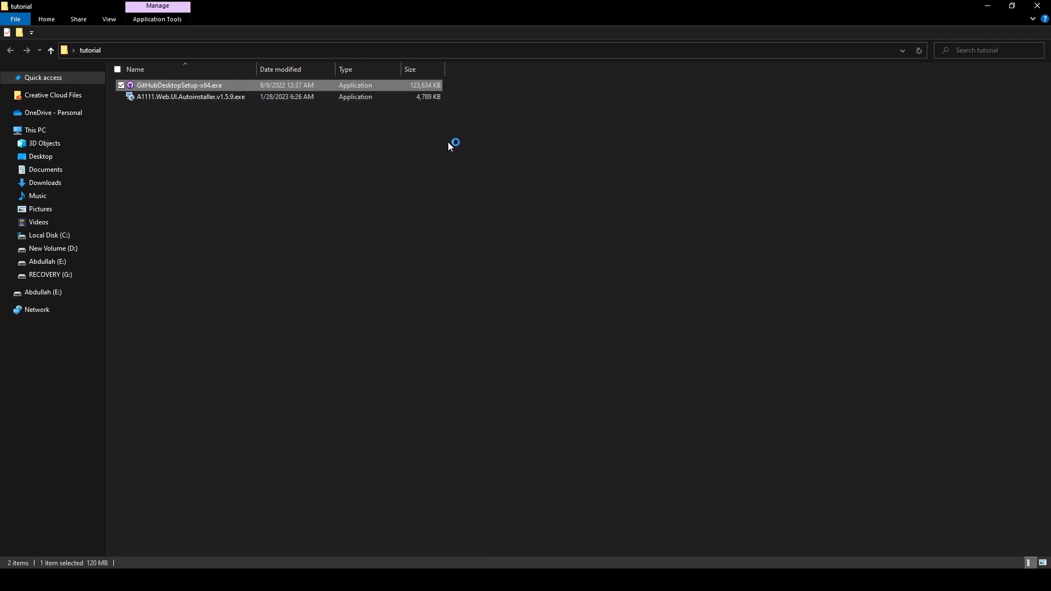
Run the GitHub Desktop installer, then create and open an 'auto-photoshop-sd-plugin' folder in tutorial.
double_click(179, 85)
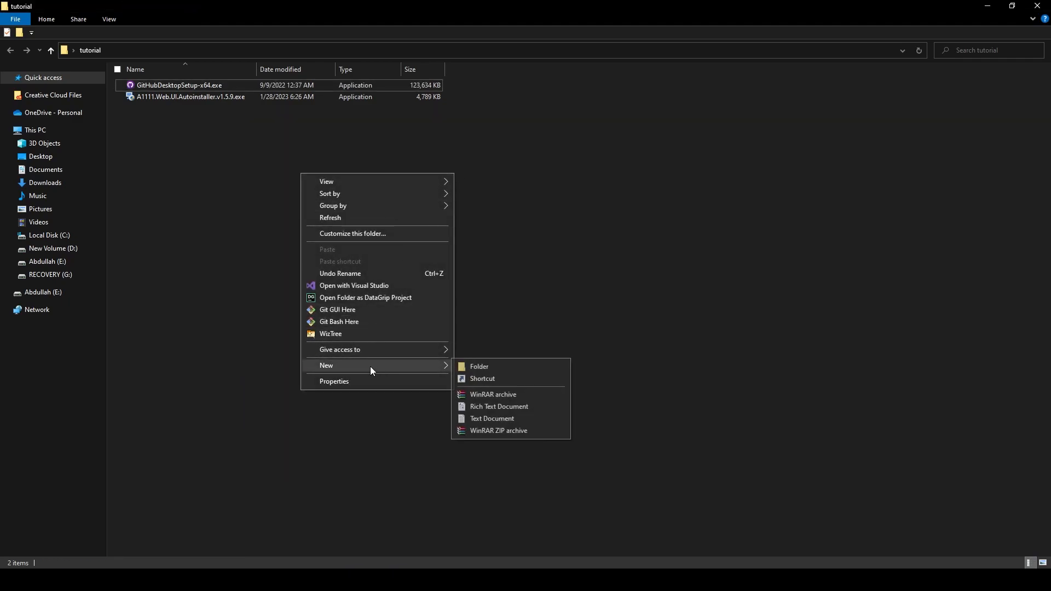
click(479, 367)
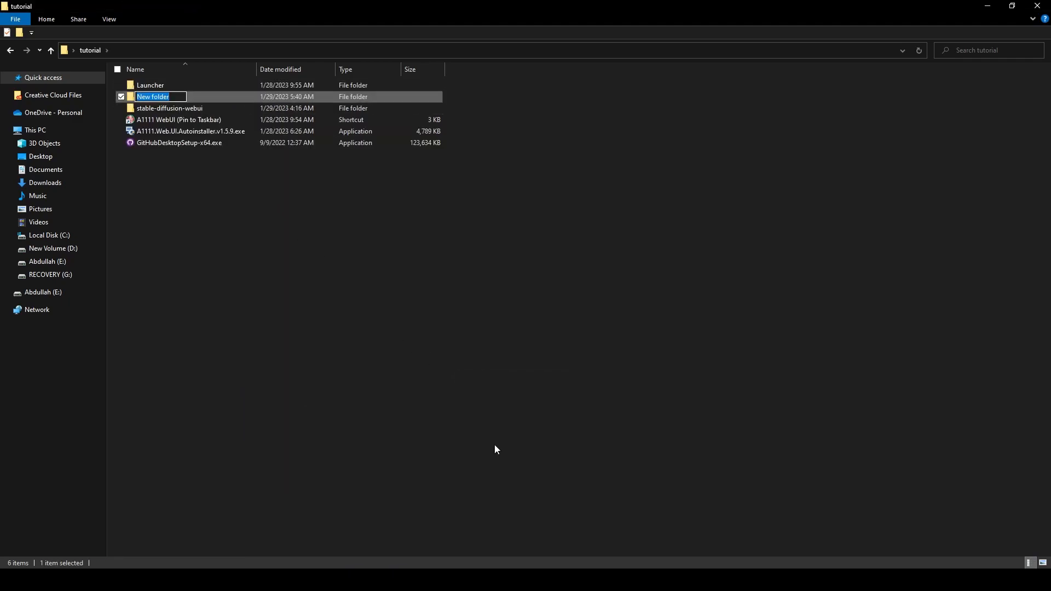
text(auto-photoshop-sd-plugin)
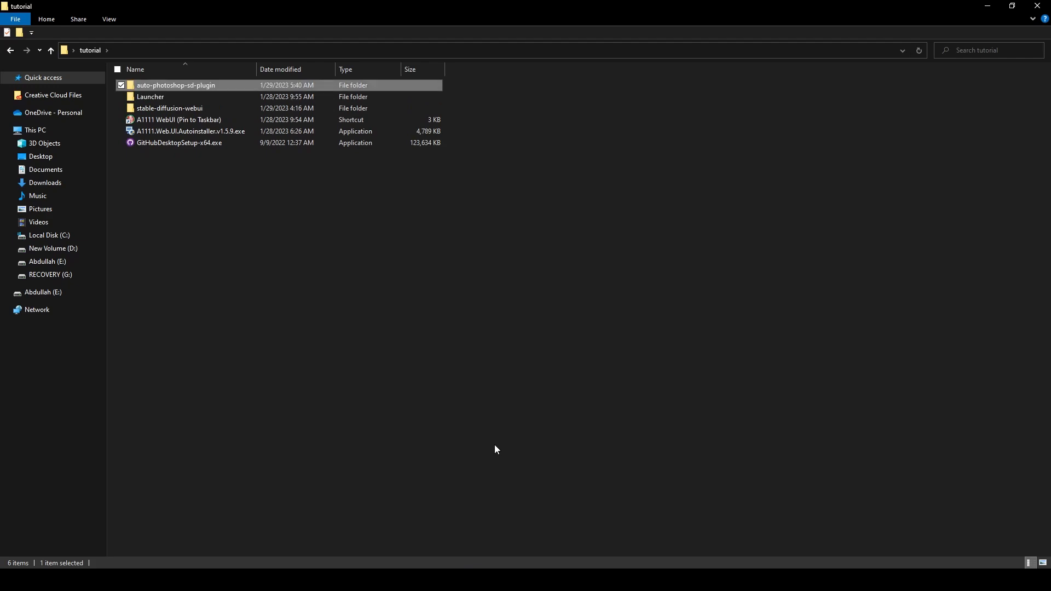
mouse_move(249, 185)
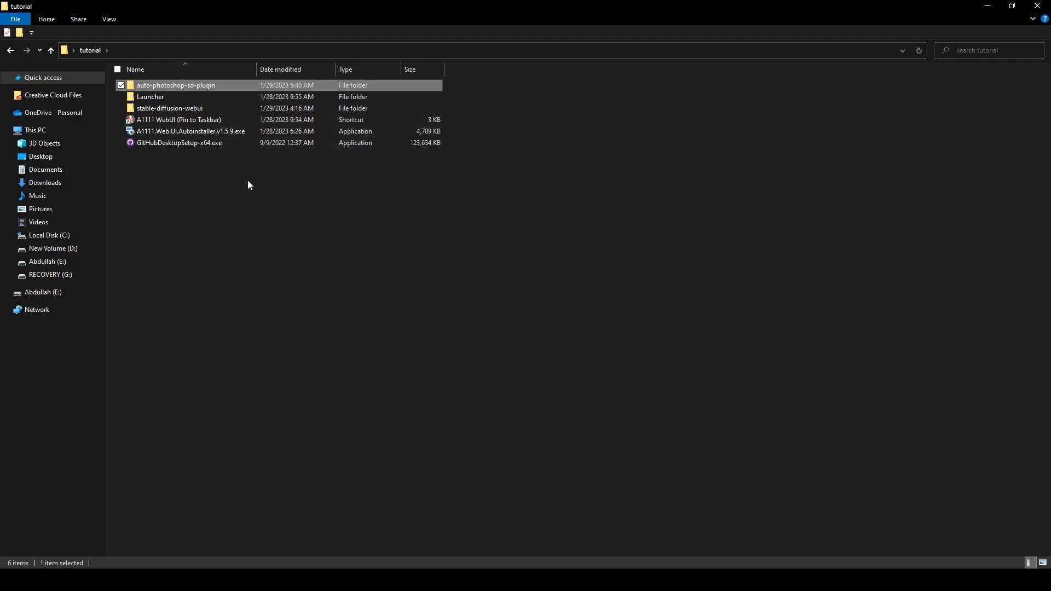
double_click(176, 86)
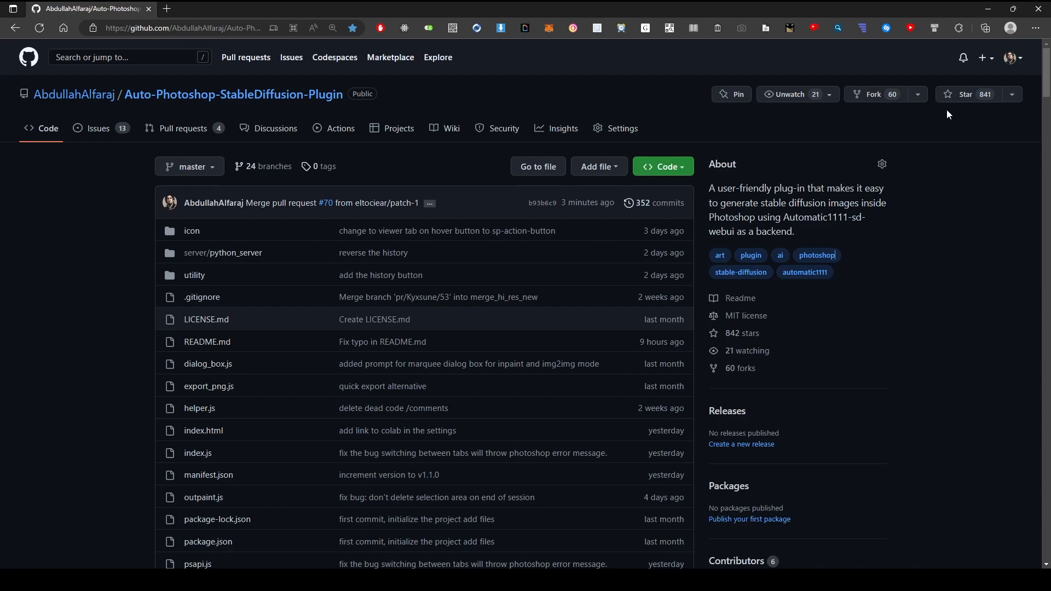
mouse_move(913, 188)
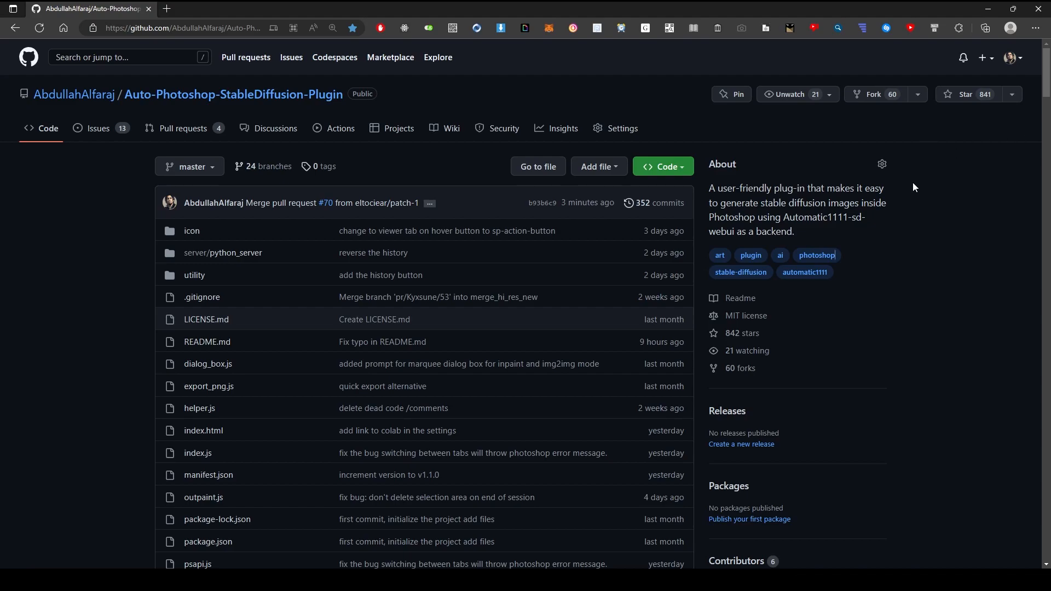
Star the Auto-Photoshop-StableDiffusion-Plugin repo and show its HTTPS clone address under Code.
scroll(down, 3)
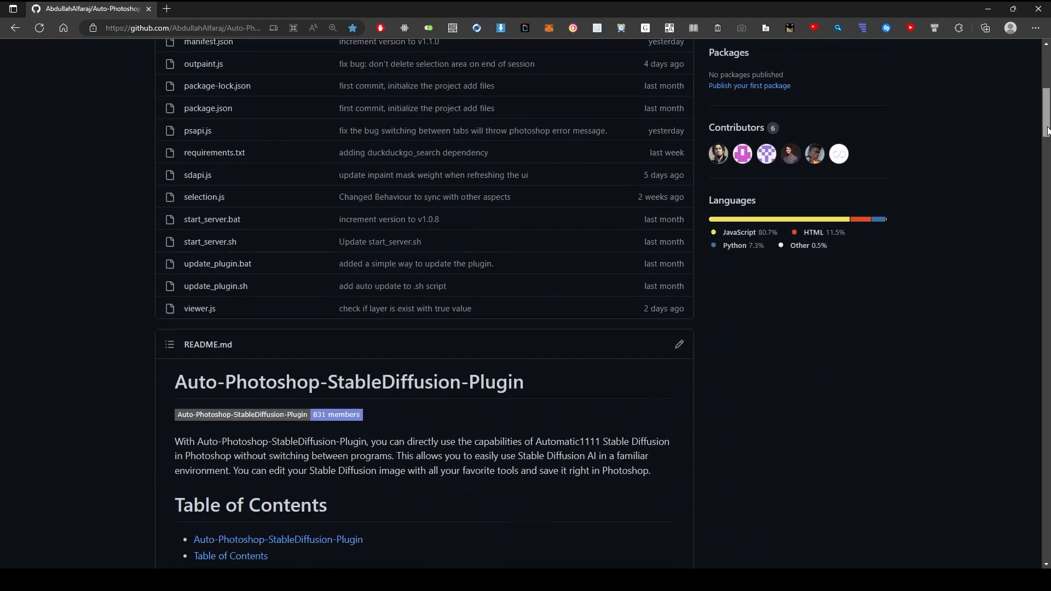
scroll(down, 3)
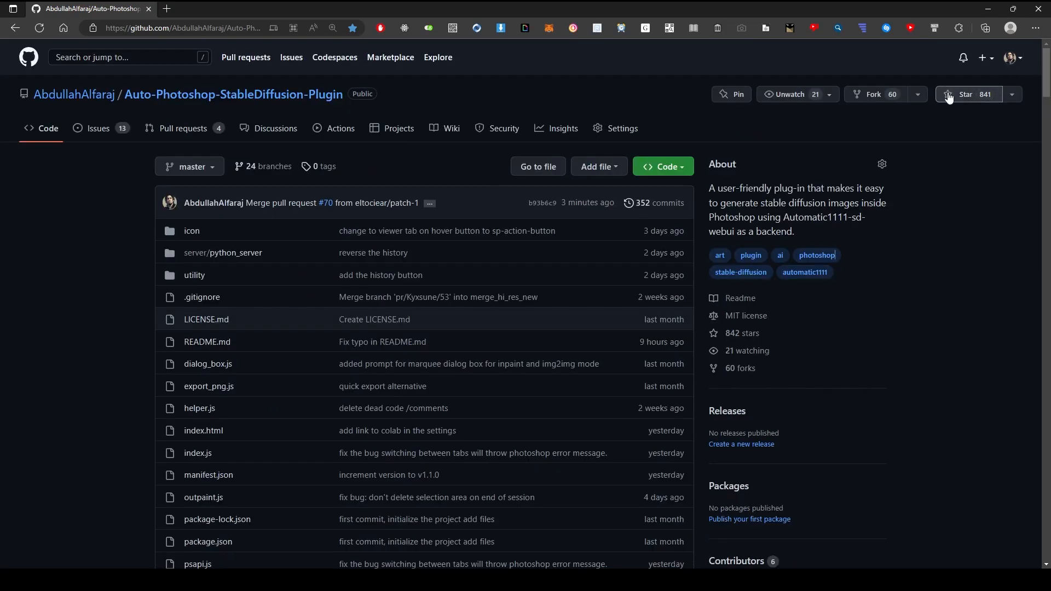
click(971, 94)
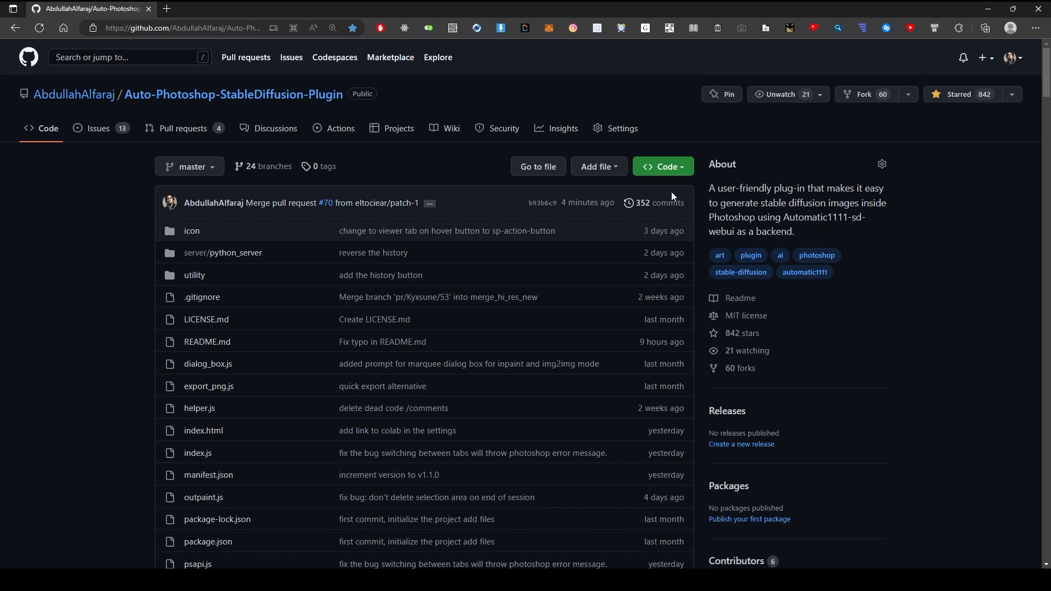
click(660, 167)
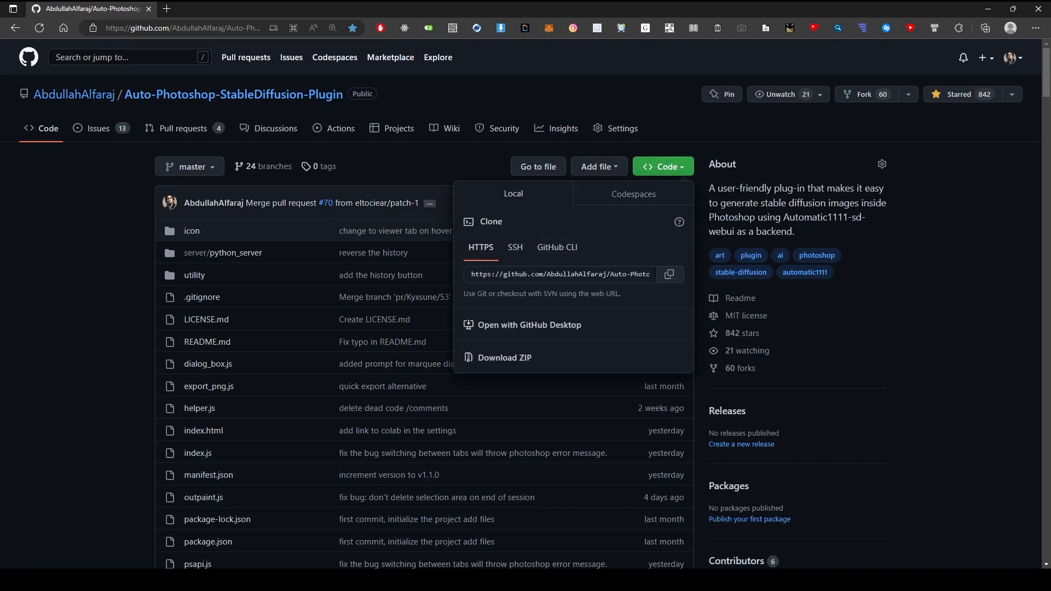
click(668, 274)
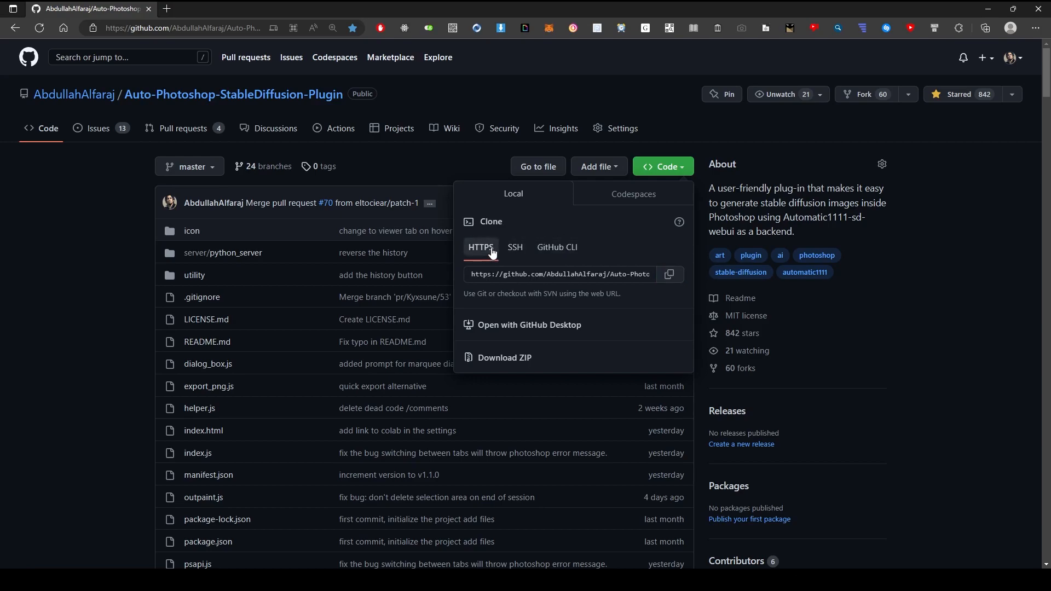
click(668, 275)
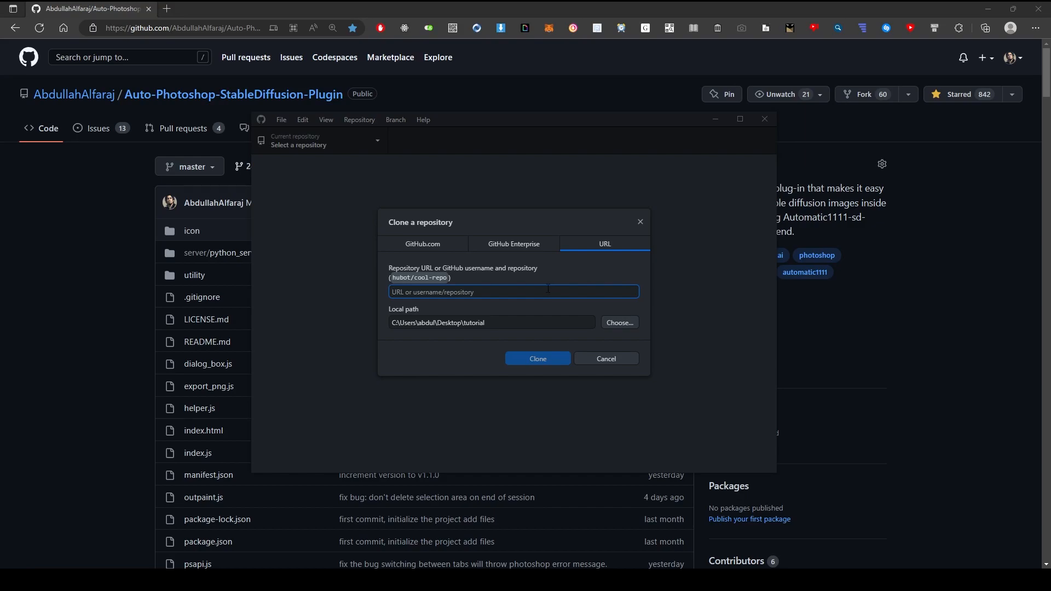
text(https://github.com/AbdullahAlfaraj/Auto-Photoshop-StableDiffusion-Plugin.git)
click(492, 322)
text(\auto-photoshop-sd-plugin)
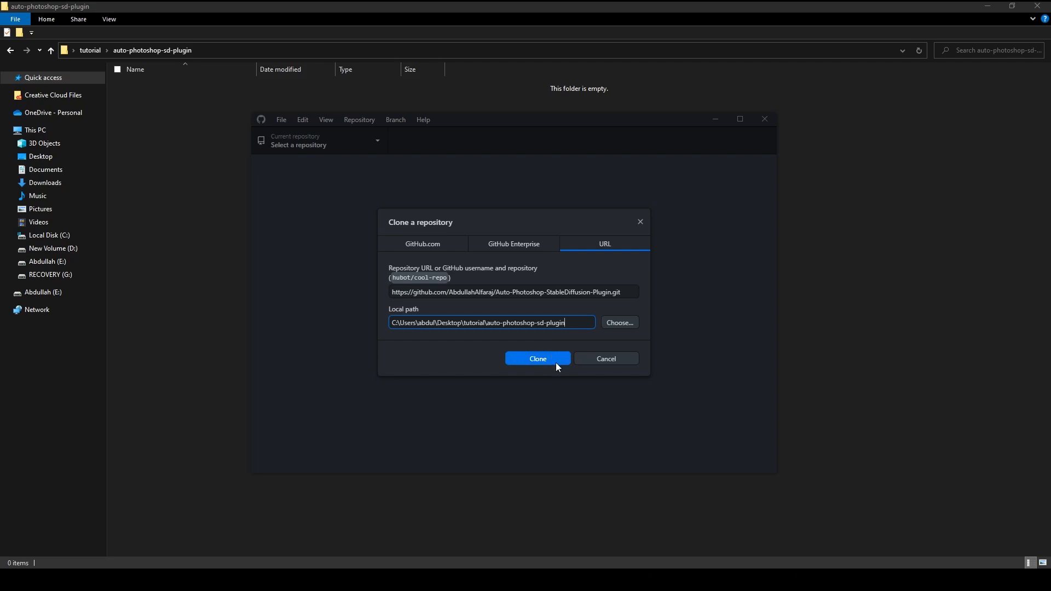
click(537, 358)
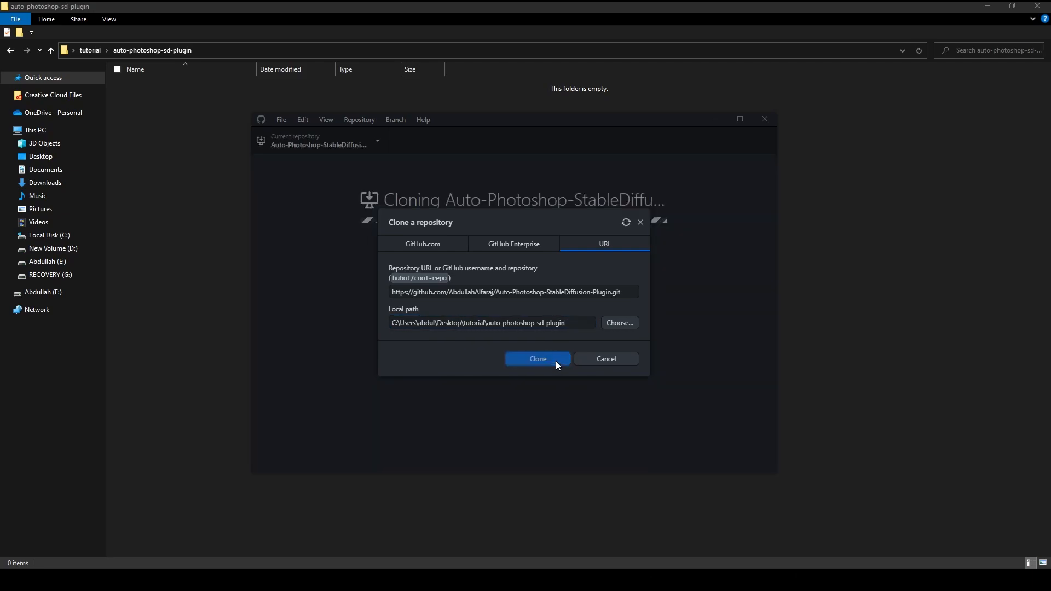
click(537, 359)
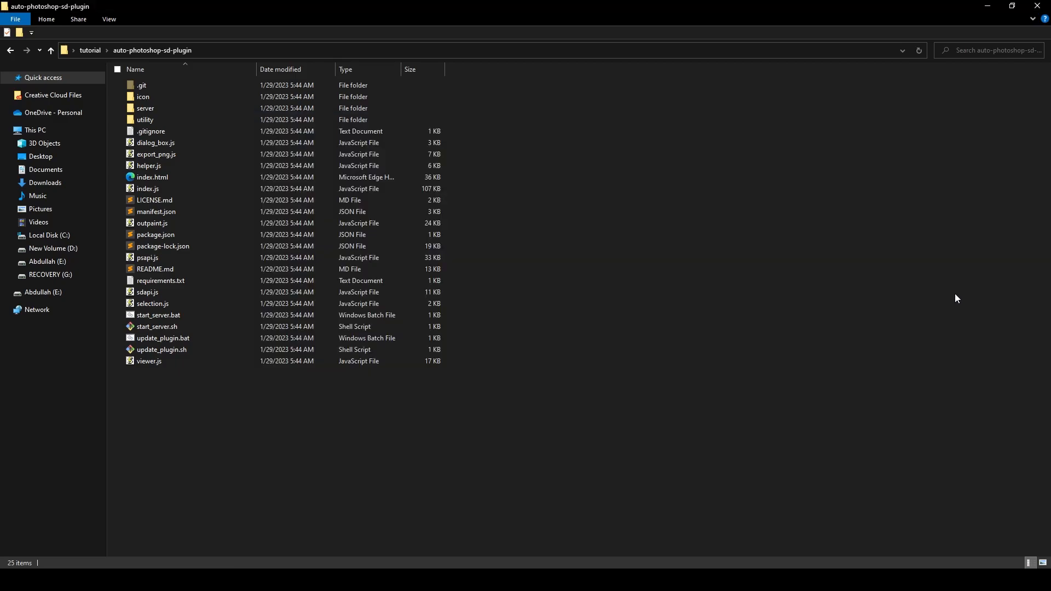
Run start_server.bat from the cloned Auto-Photoshop-StableDiffusion-Plugin folder.
click(158, 315)
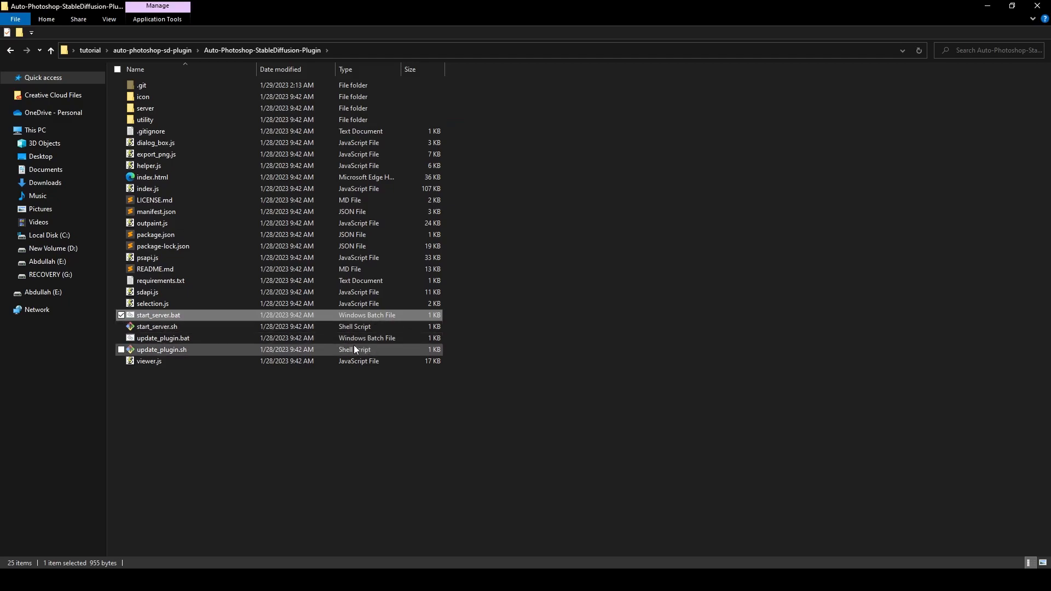
double_click(159, 315)
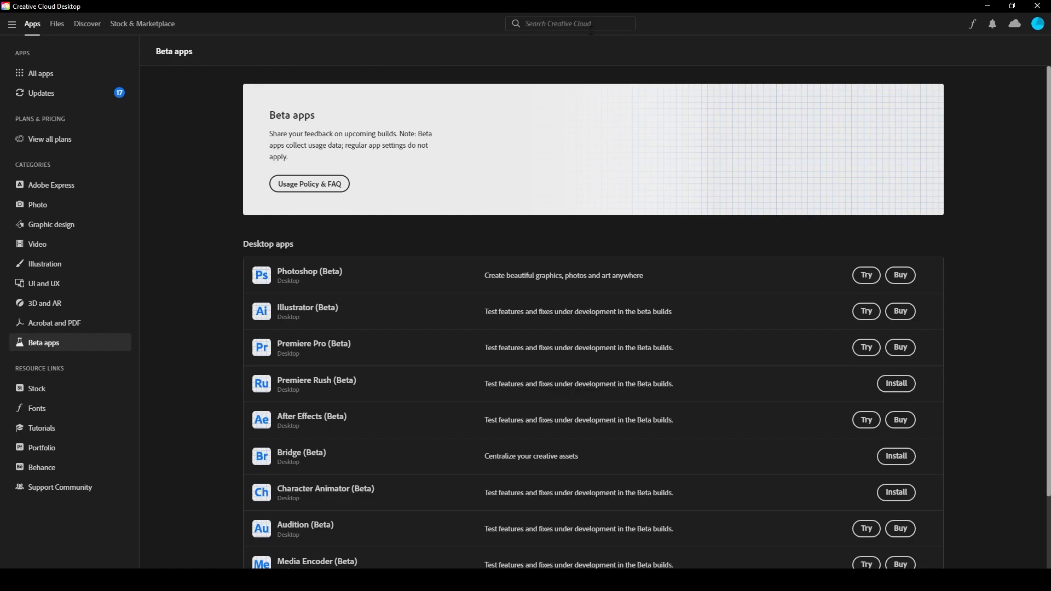
Find UXP Developer Tools via the 'uxp' search, install it and launch it.
click(569, 23)
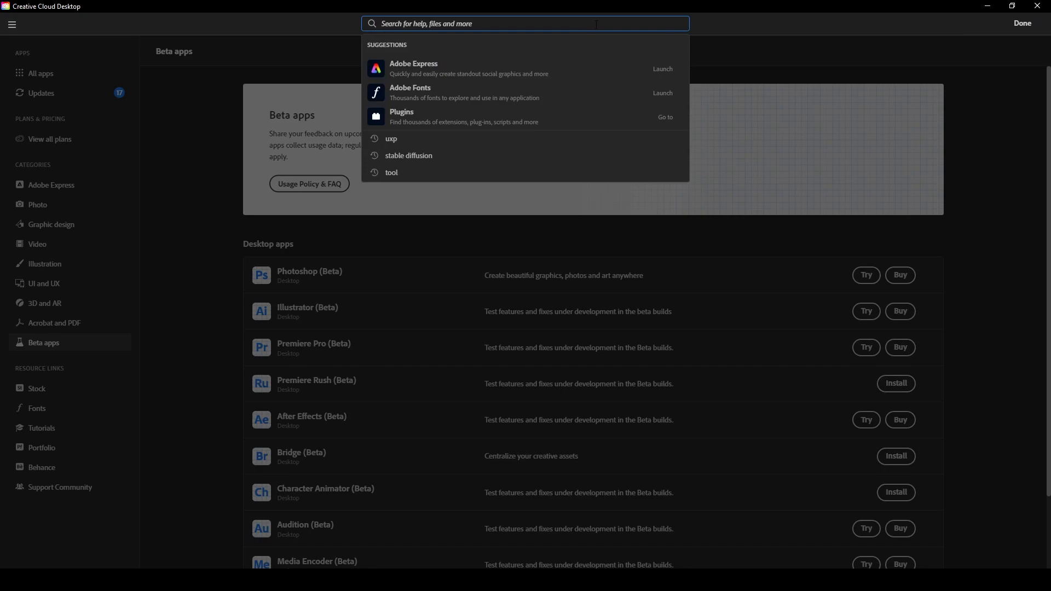
click(391, 139)
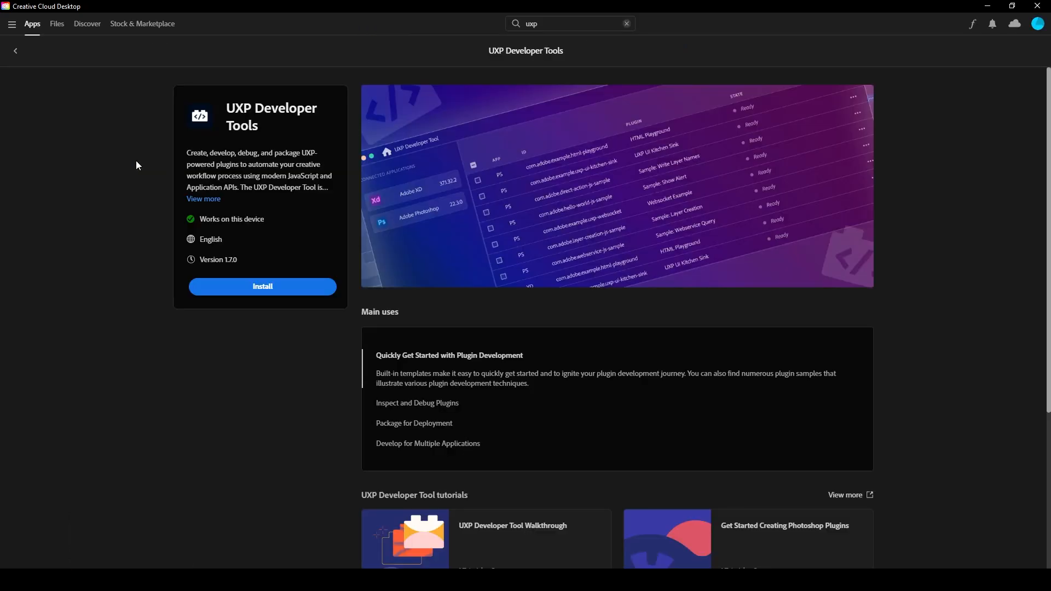
click(262, 286)
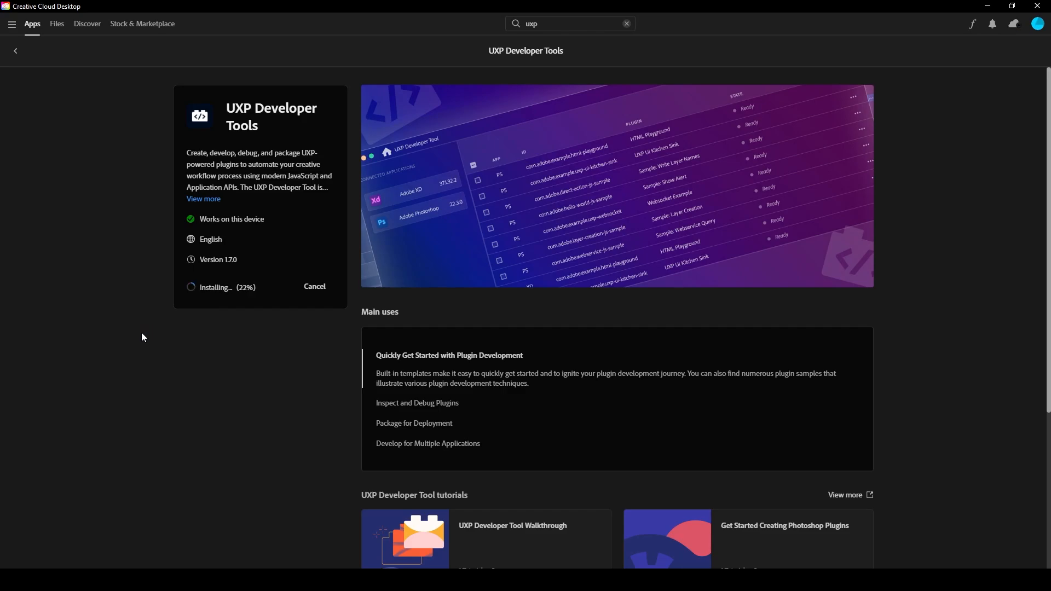
mouse_move(158, 358)
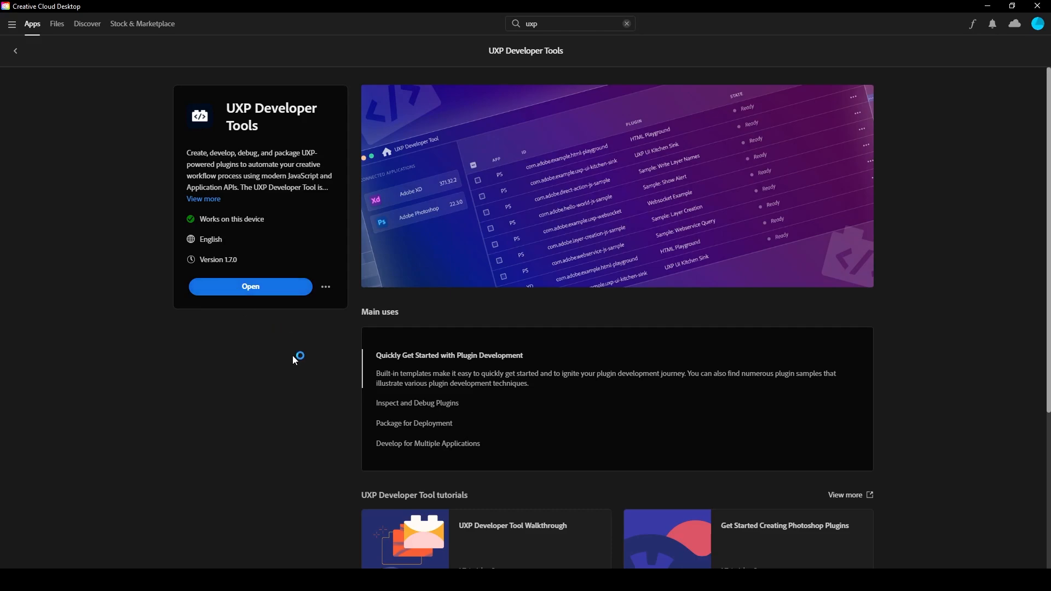
click(250, 286)
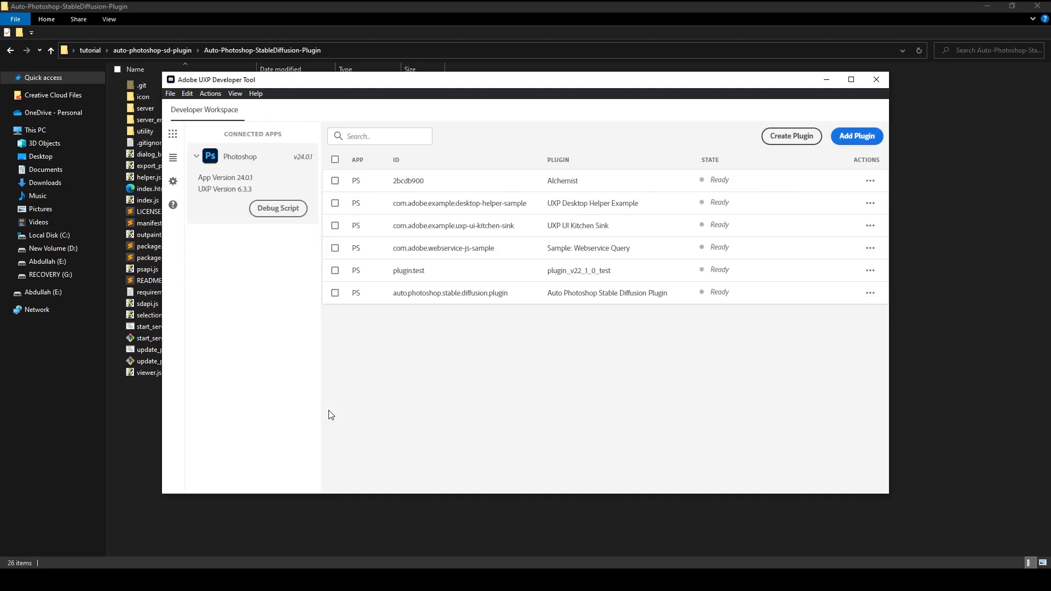
Remove the old plugin entry and add the plugin from the cloned folder's manifest.json.
click(335, 293)
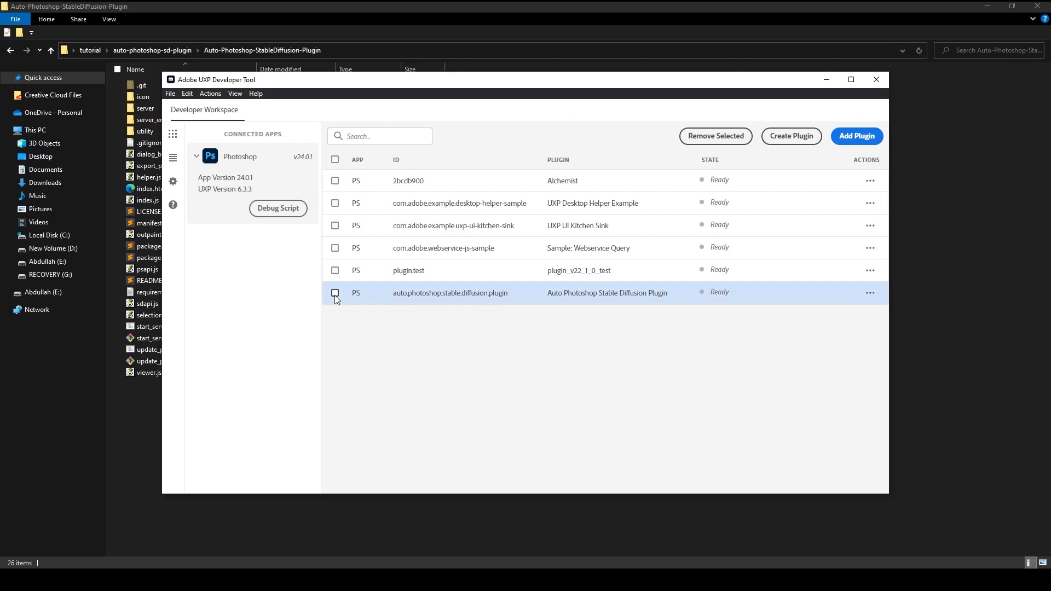
click(715, 137)
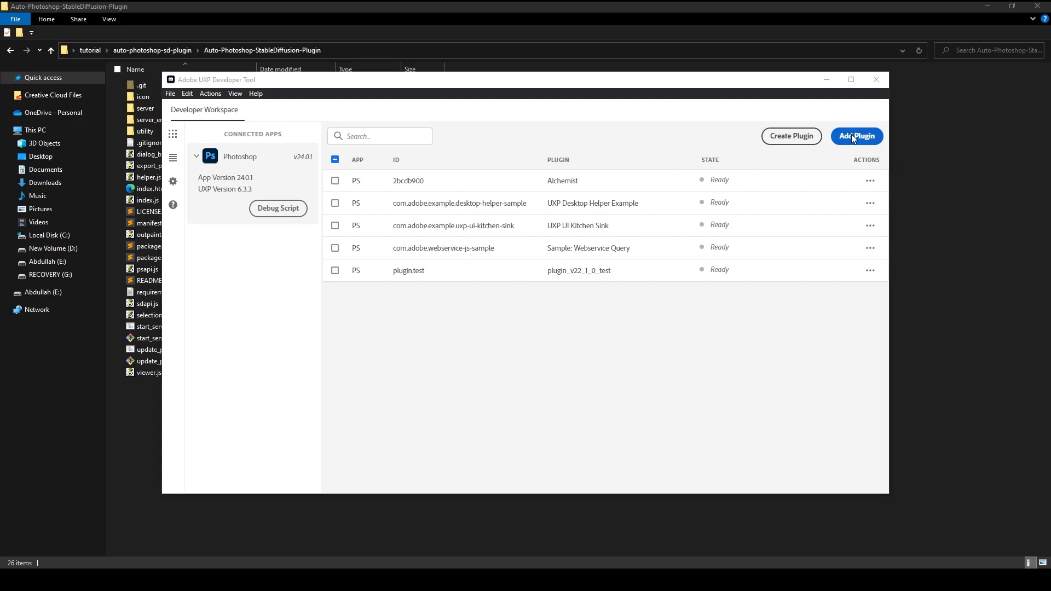
click(856, 136)
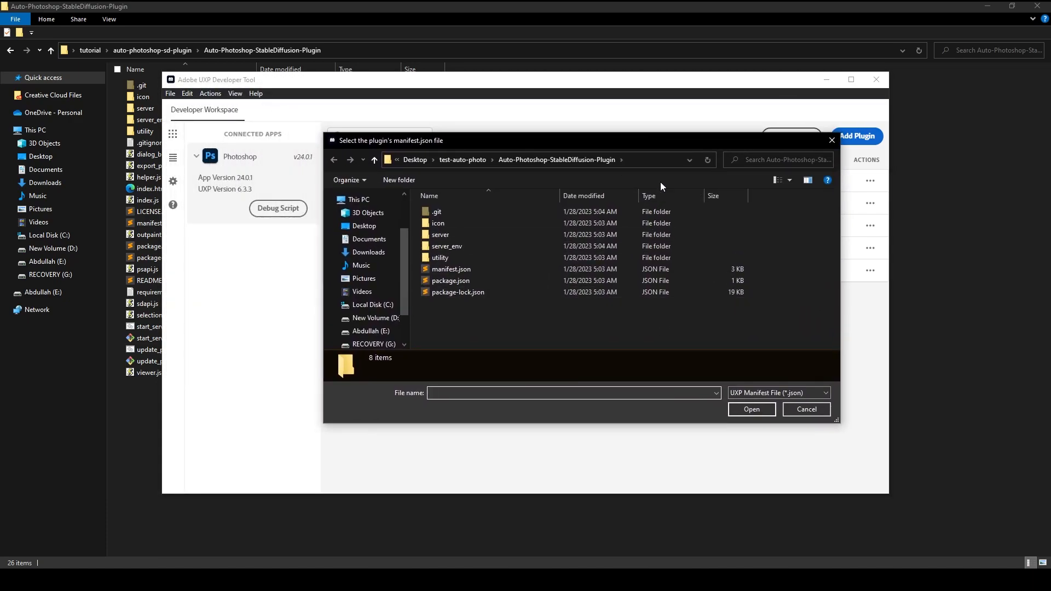
click(536, 159)
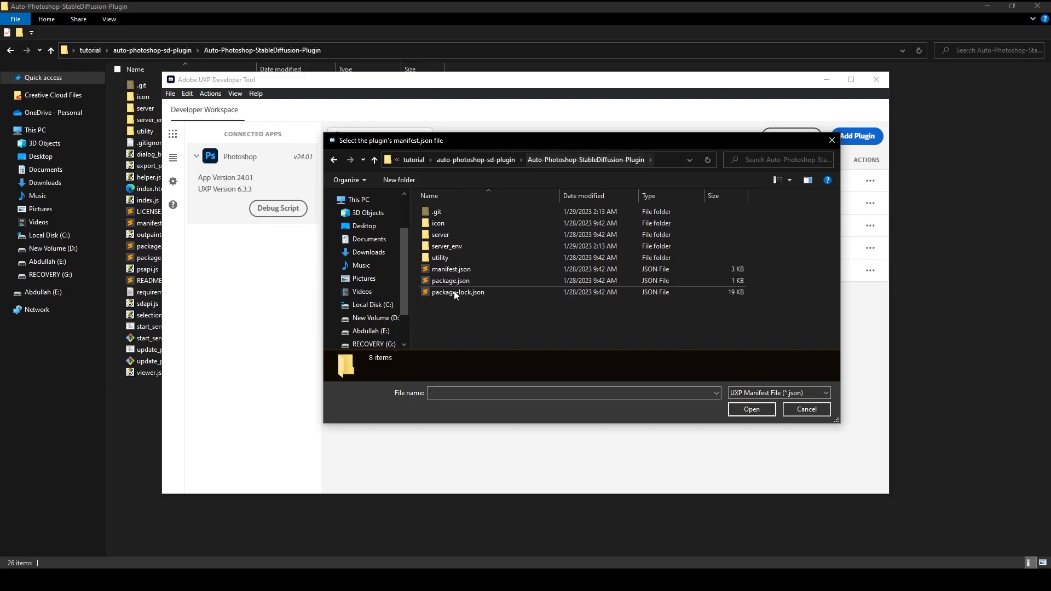
click(453, 269)
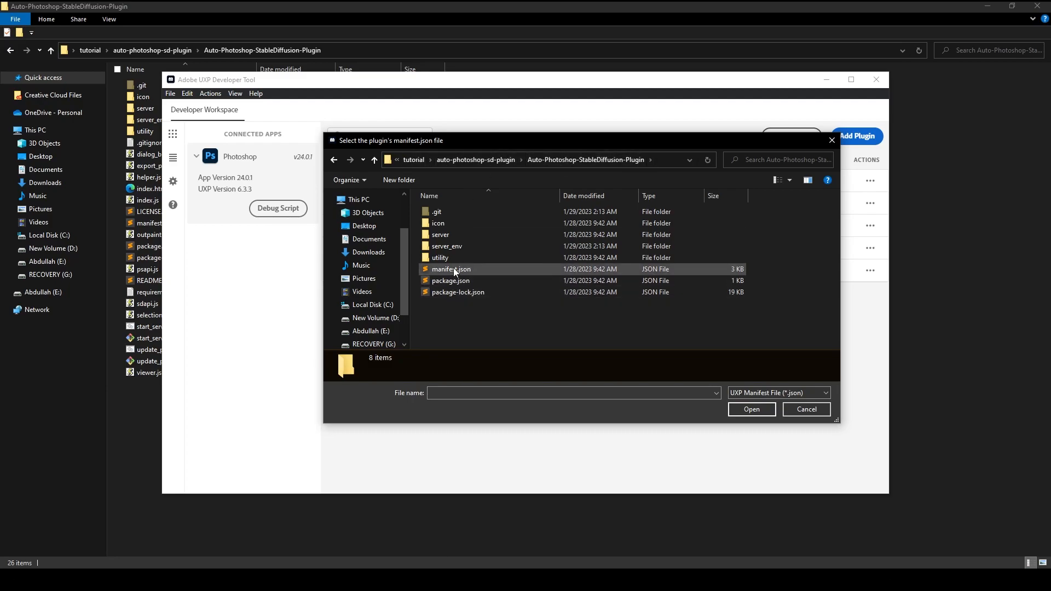
click(450, 269)
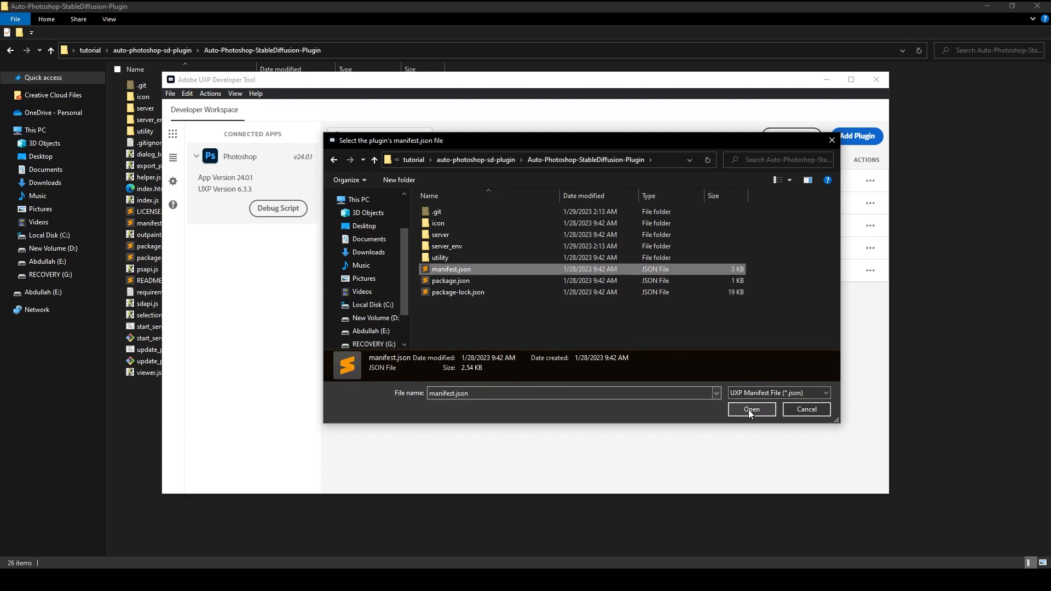
click(750, 409)
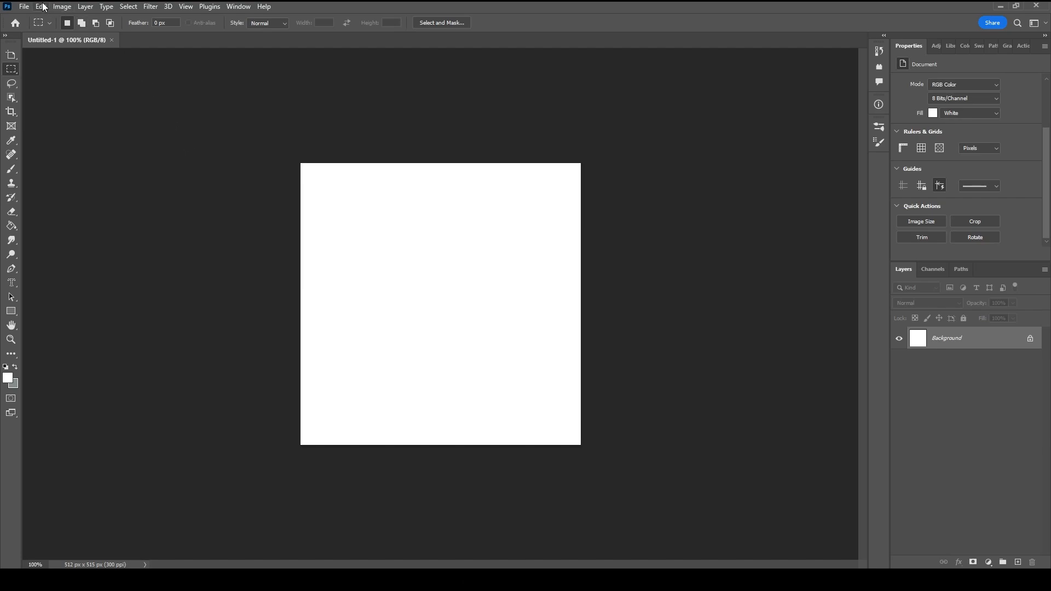
Enable Developer Mode in Preferences > Plugins and confirm with OK.
click(40, 6)
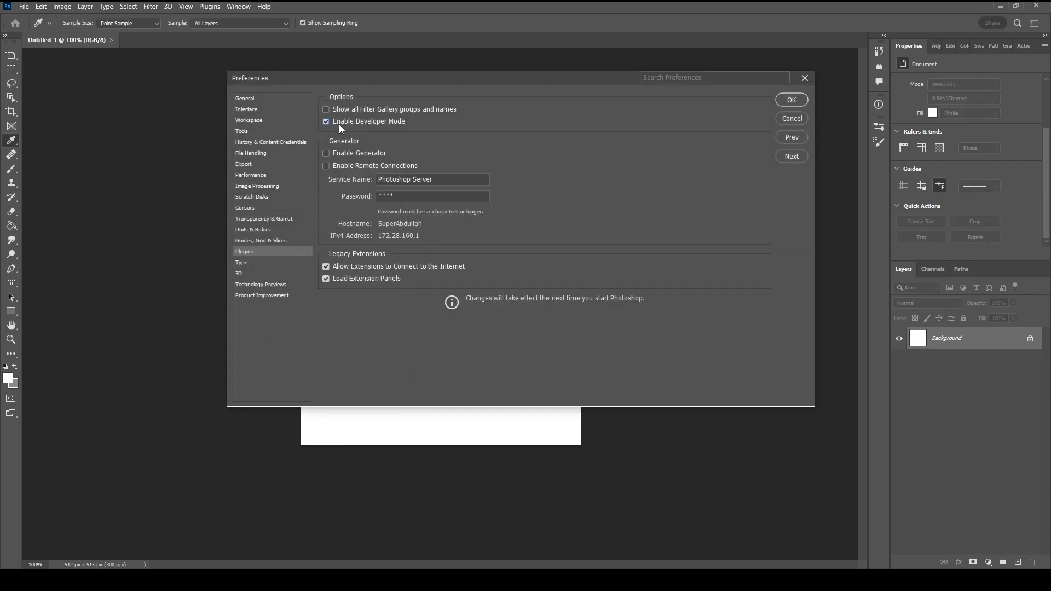
mouse_move(399, 129)
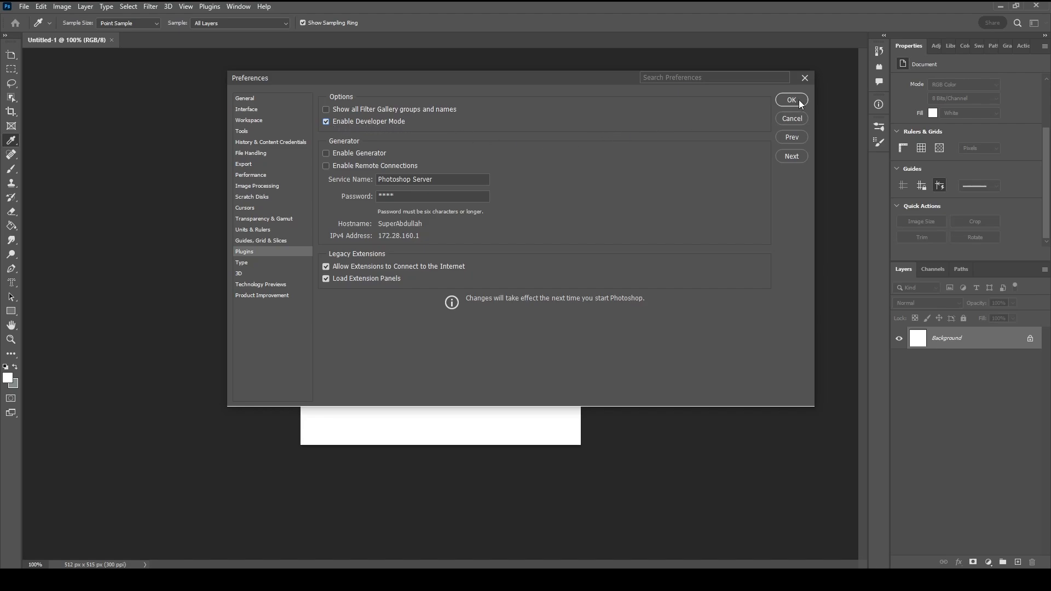
click(791, 99)
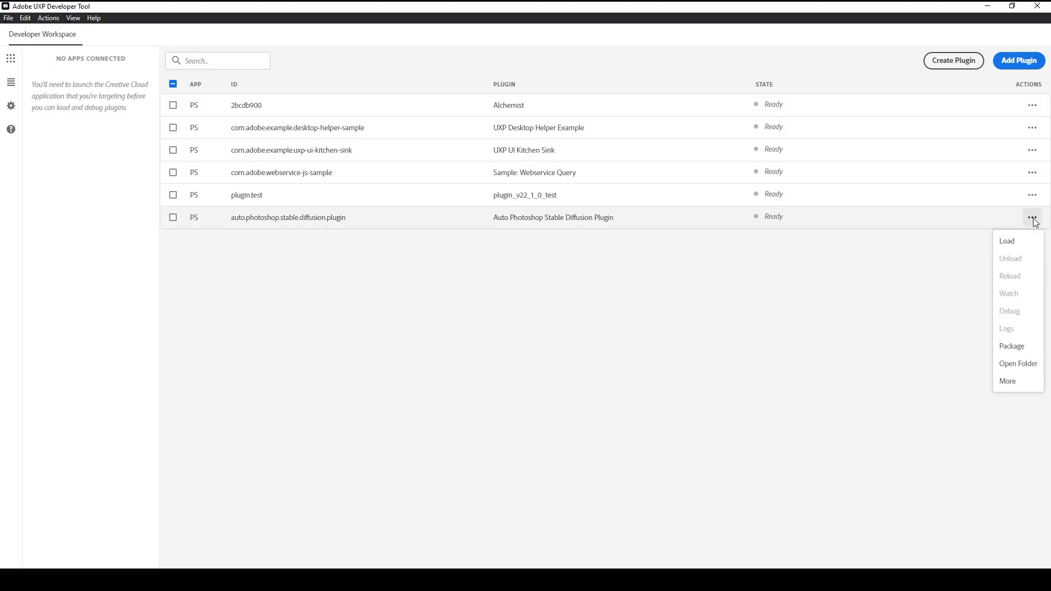
Load the Auto Photoshop Stable Diffusion Plugin from its ••• menu, retrying after the first failure.
click(1005, 241)
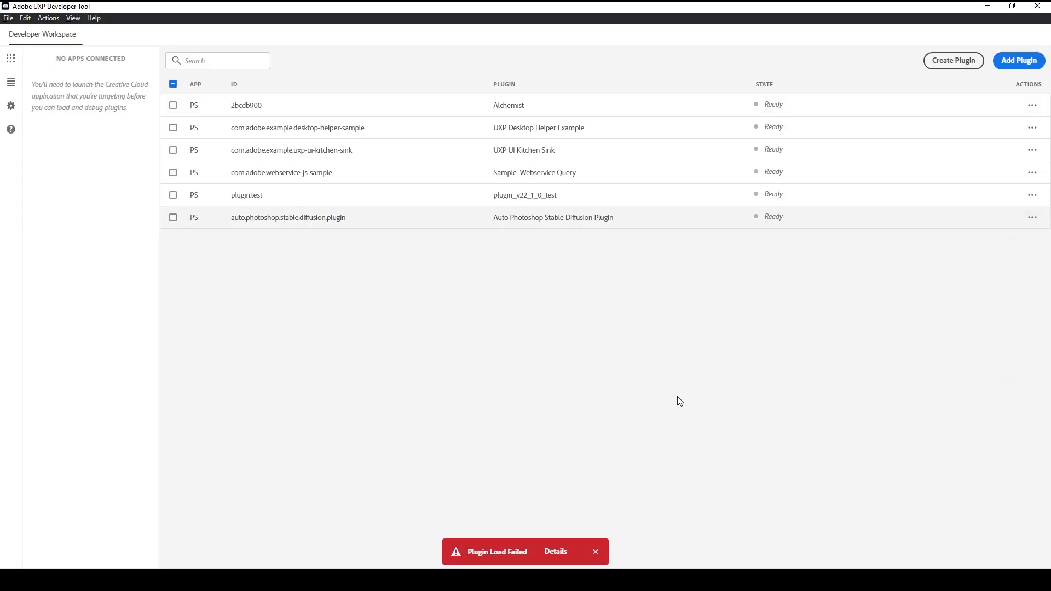
mouse_move(422, 556)
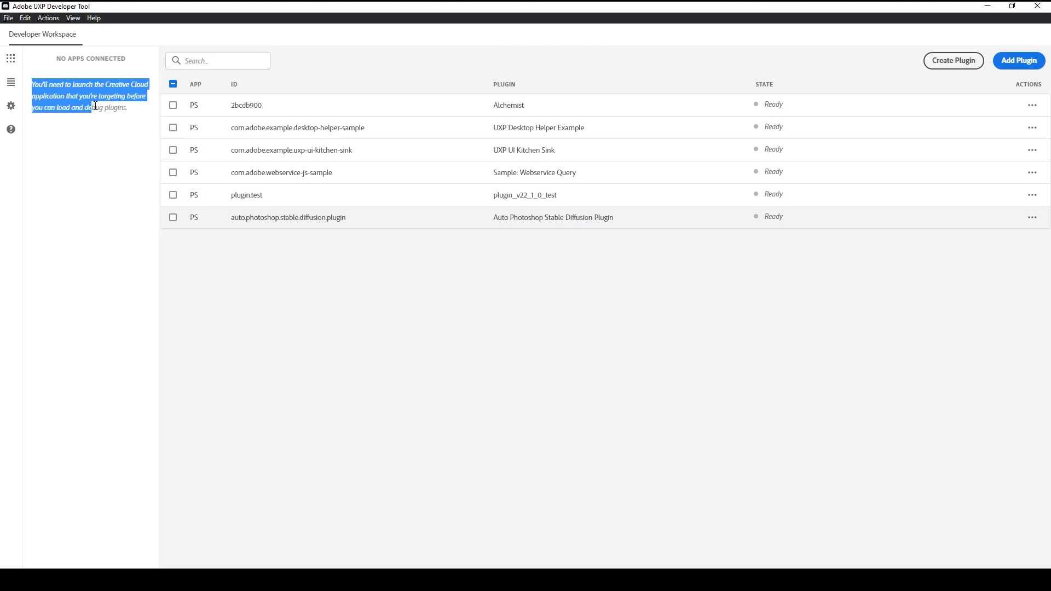
click(216, 355)
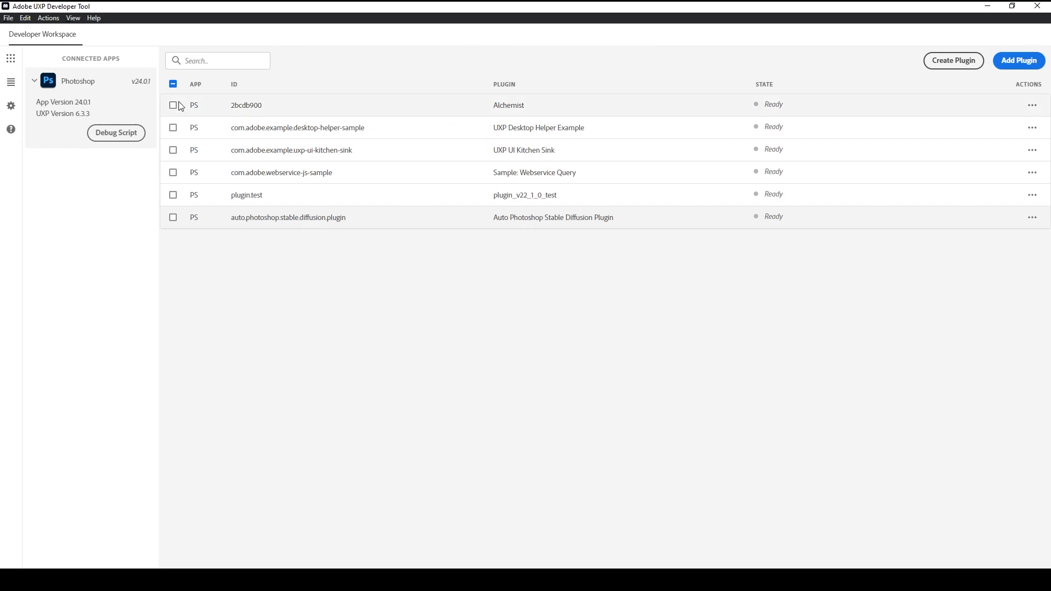
click(1031, 217)
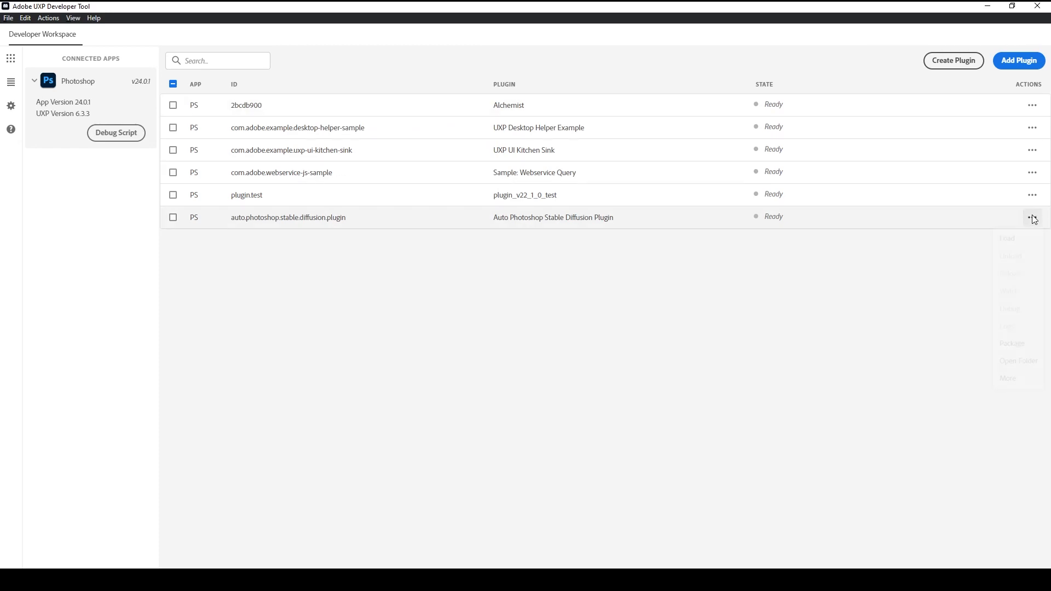
click(1031, 217)
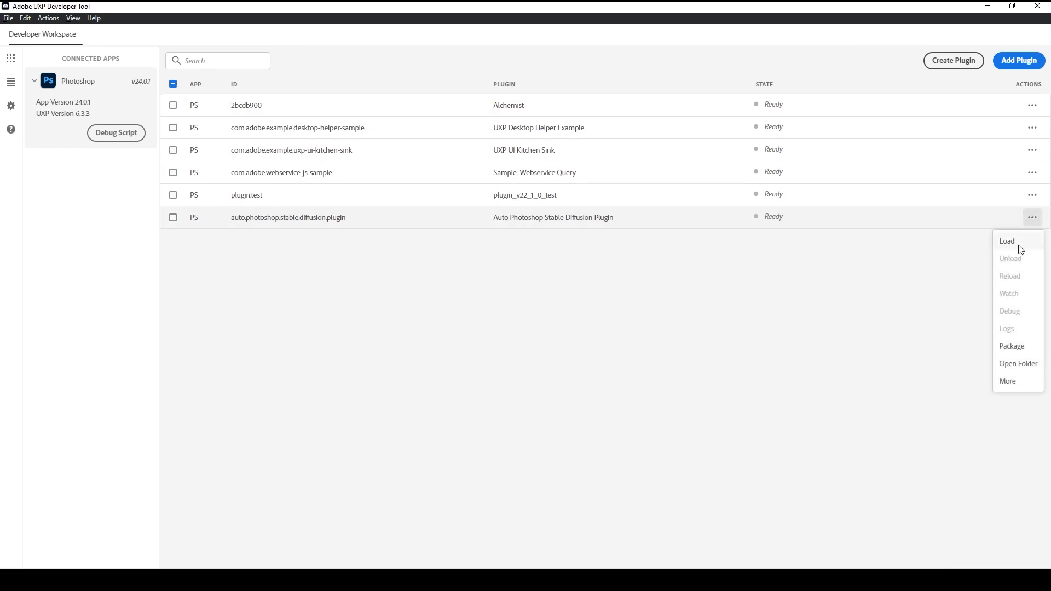
click(1005, 241)
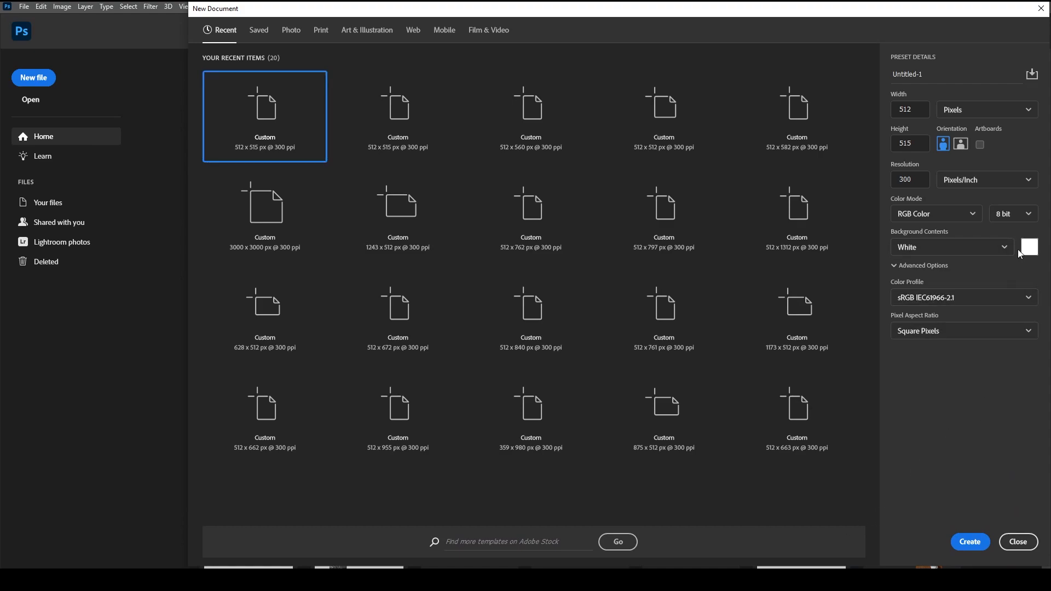
Create the 512×515 px document, trying a Transparent background before going with White.
click(952, 247)
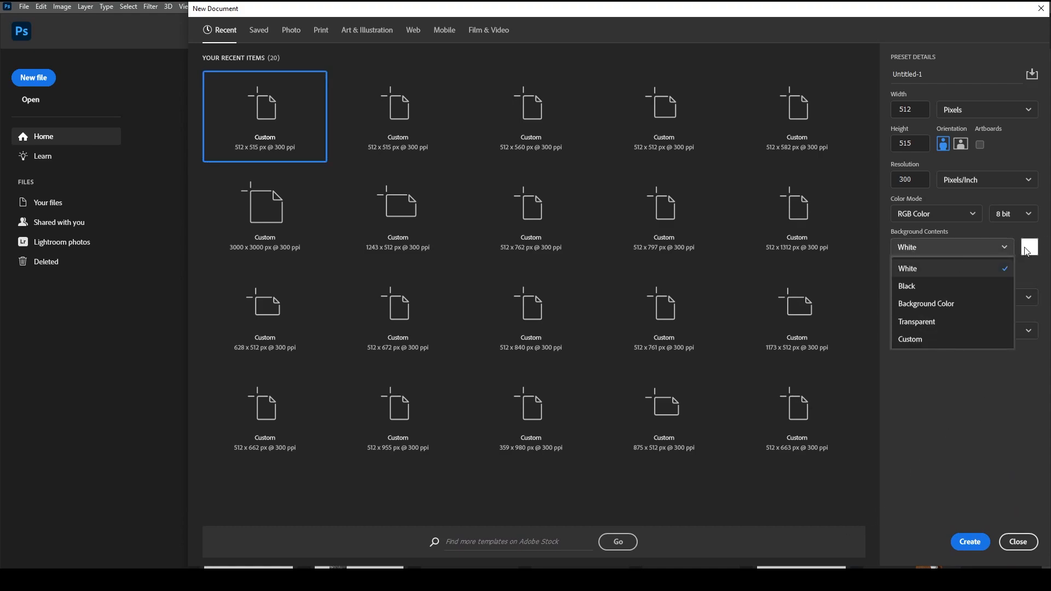
click(907, 268)
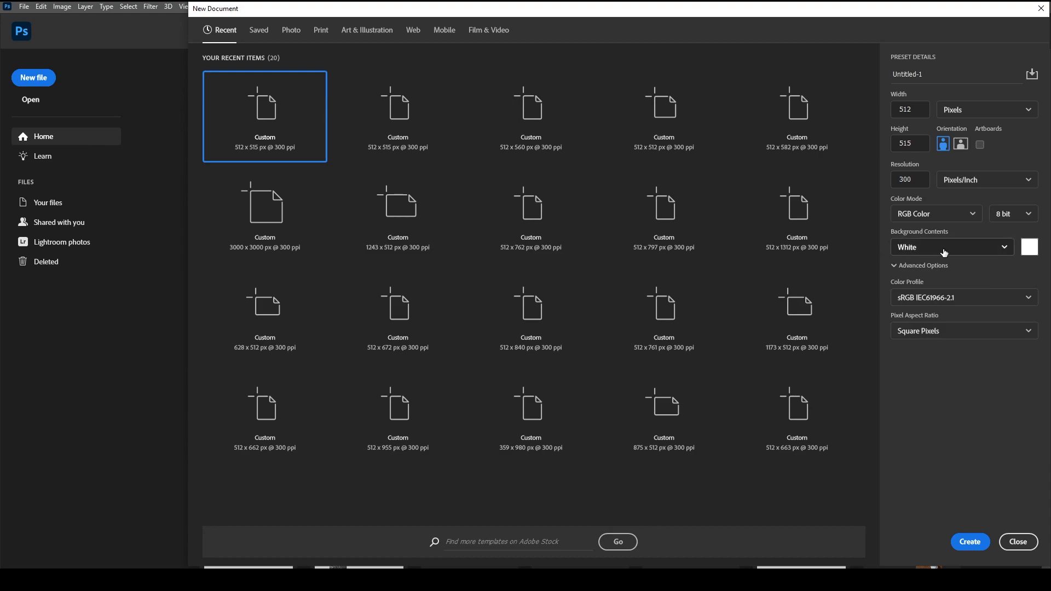
click(950, 247)
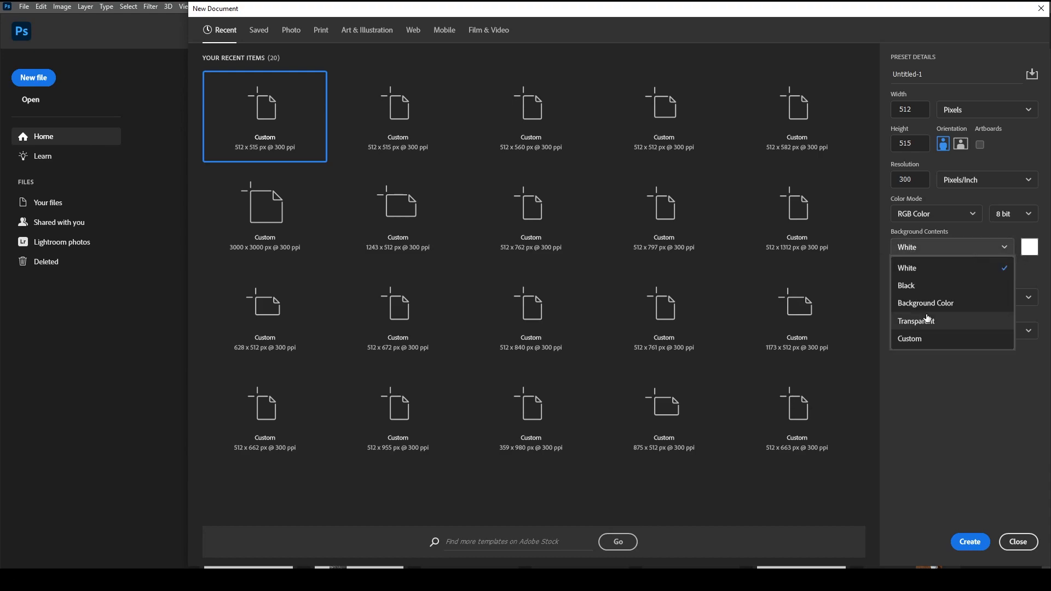
click(916, 320)
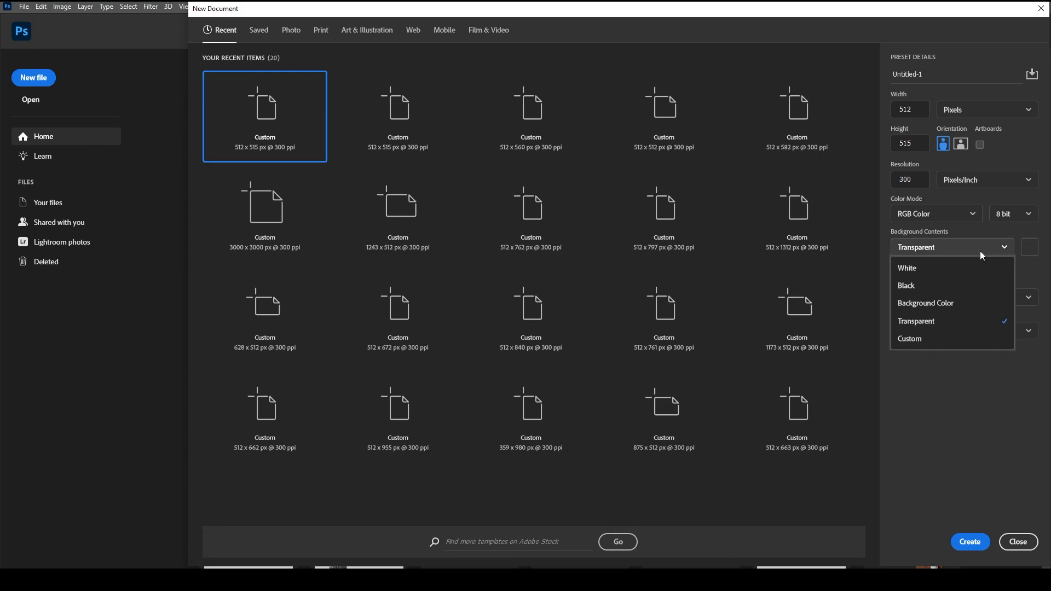
mouse_move(934, 285)
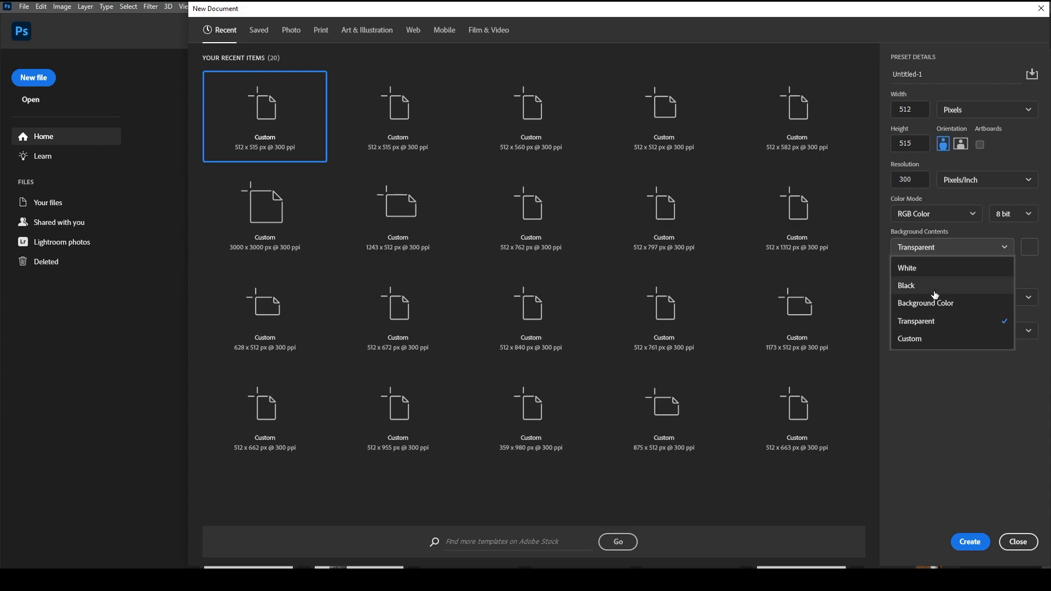
mouse_move(935, 349)
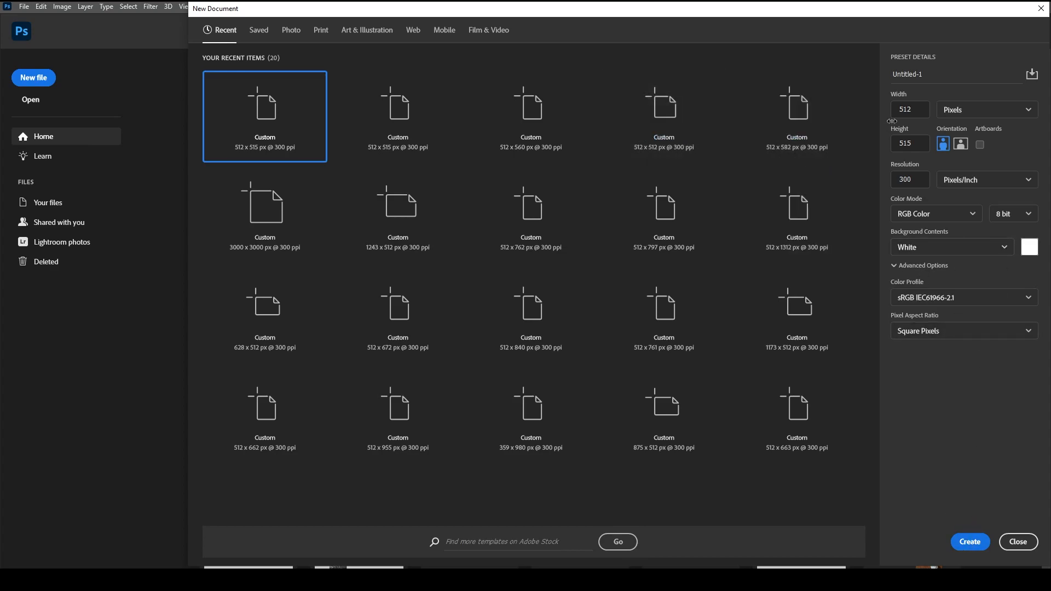
click(967, 541)
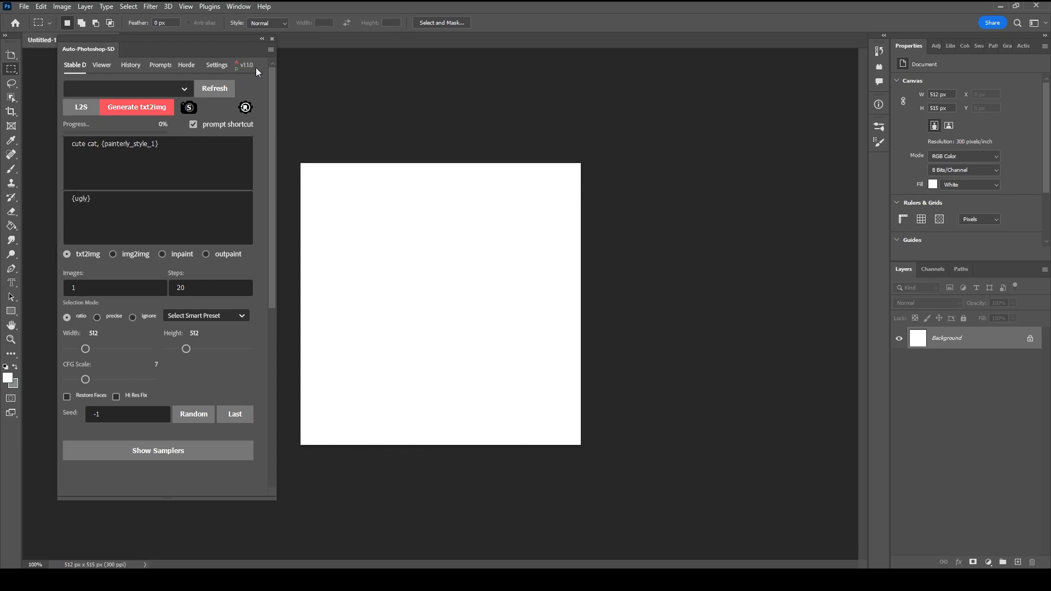
mouse_move(243, 72)
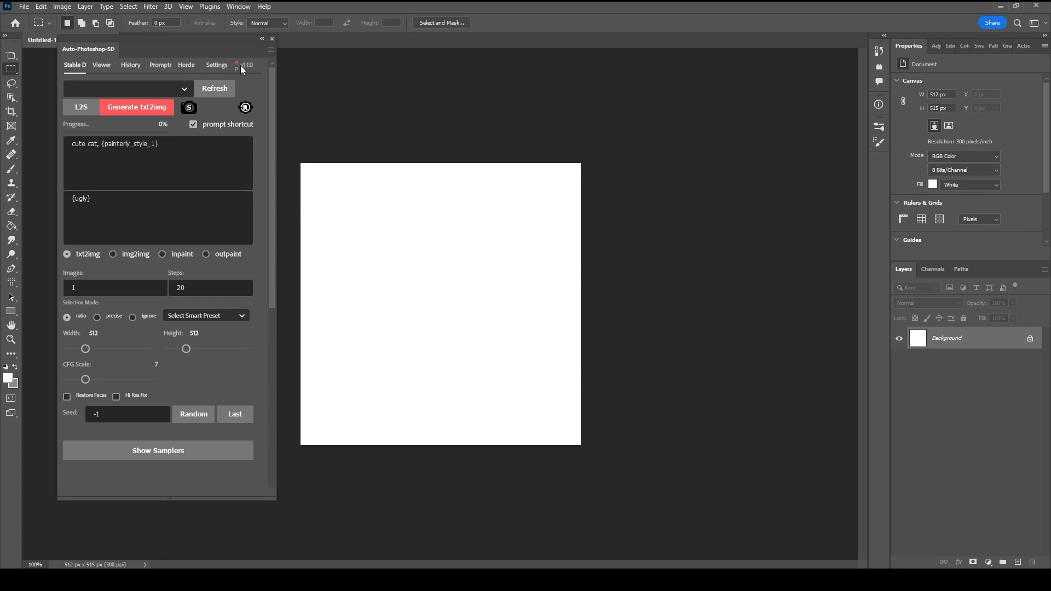
mouse_move(265, 87)
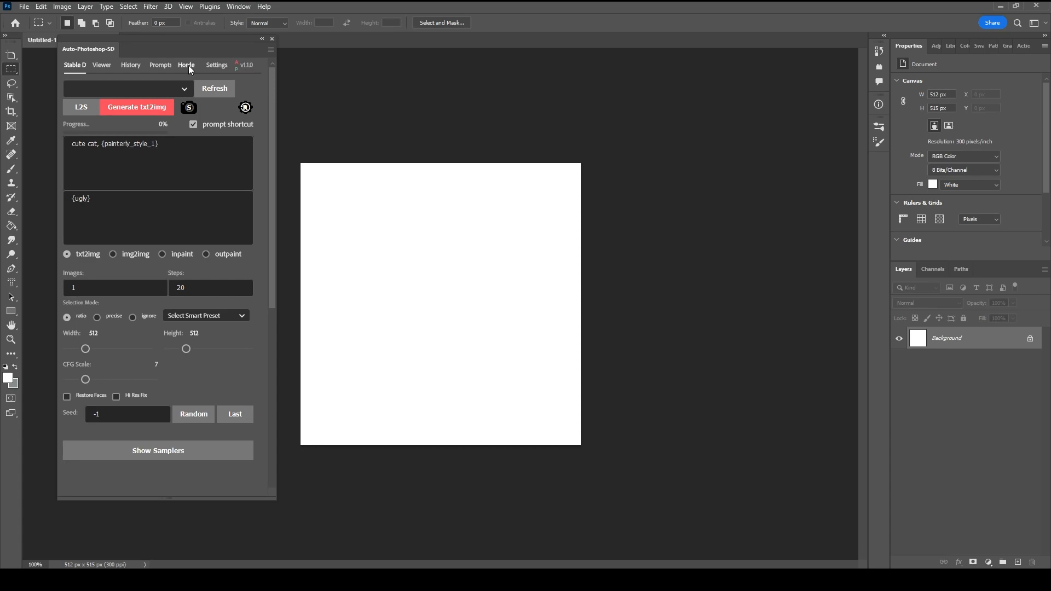
mouse_move(128, 67)
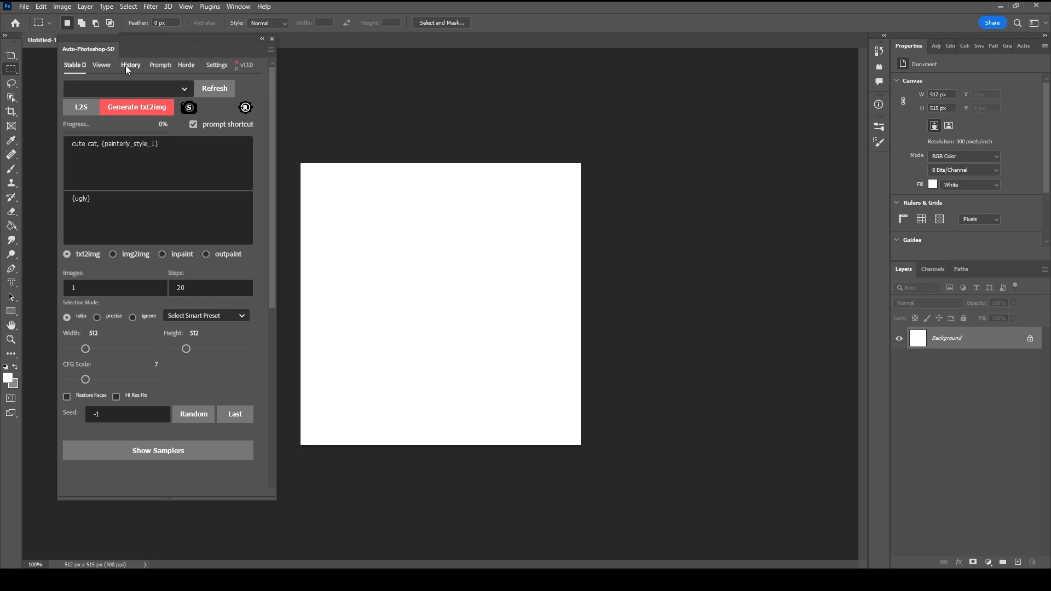
Search the plugin History tab for 'cute cats' and show the matching images.
click(130, 65)
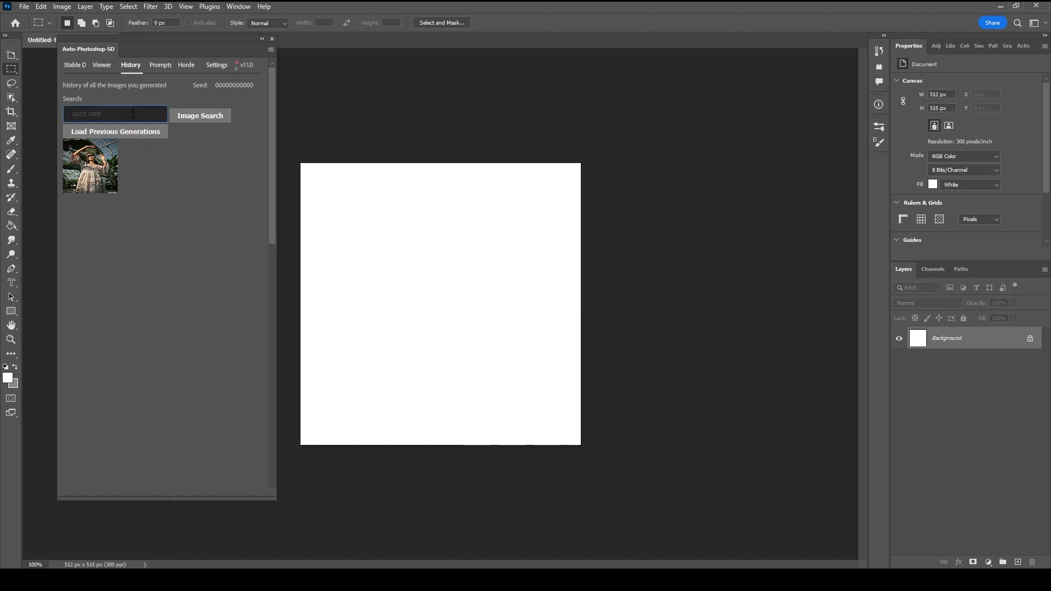
text(cute cats)
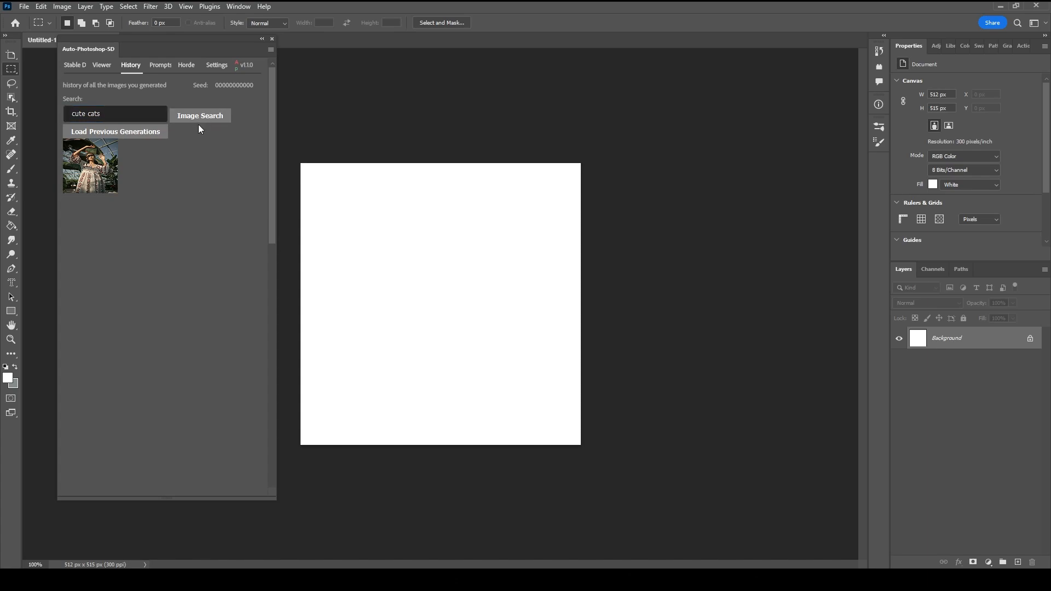
click(200, 116)
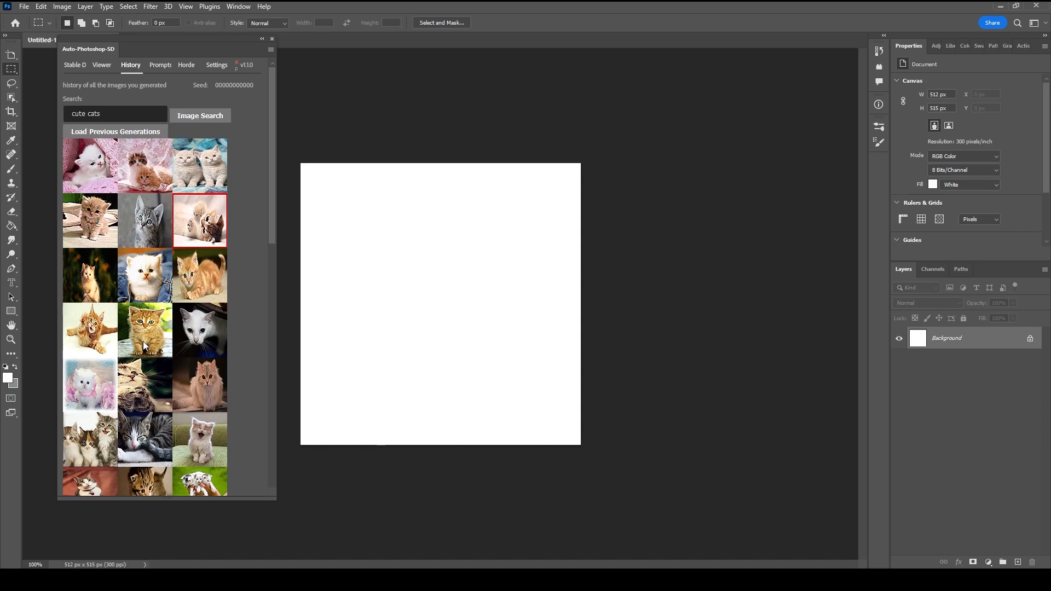
click(114, 113)
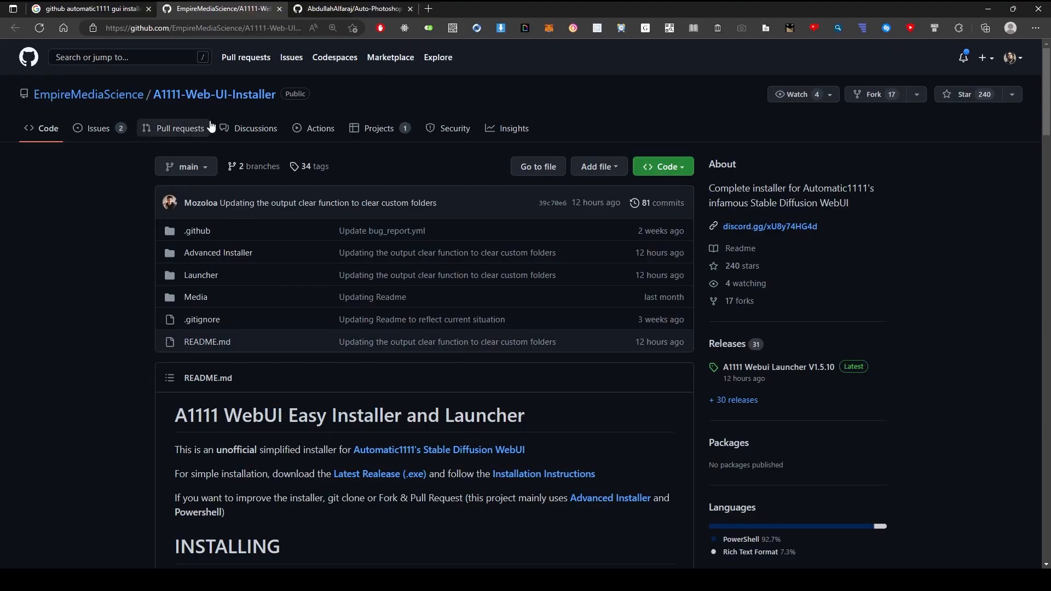
mouse_move(87, 94)
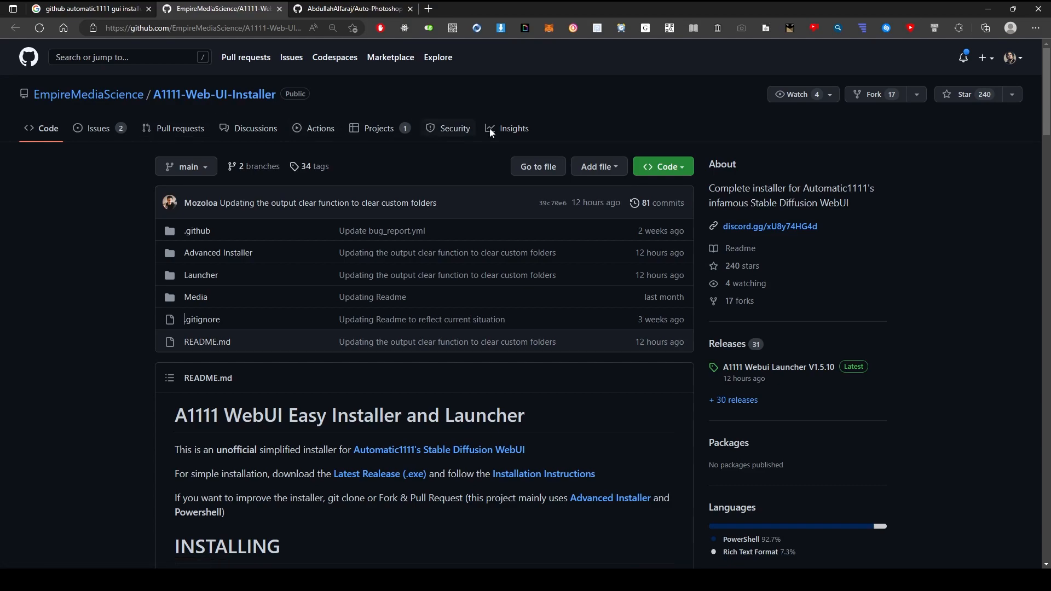
mouse_move(948, 113)
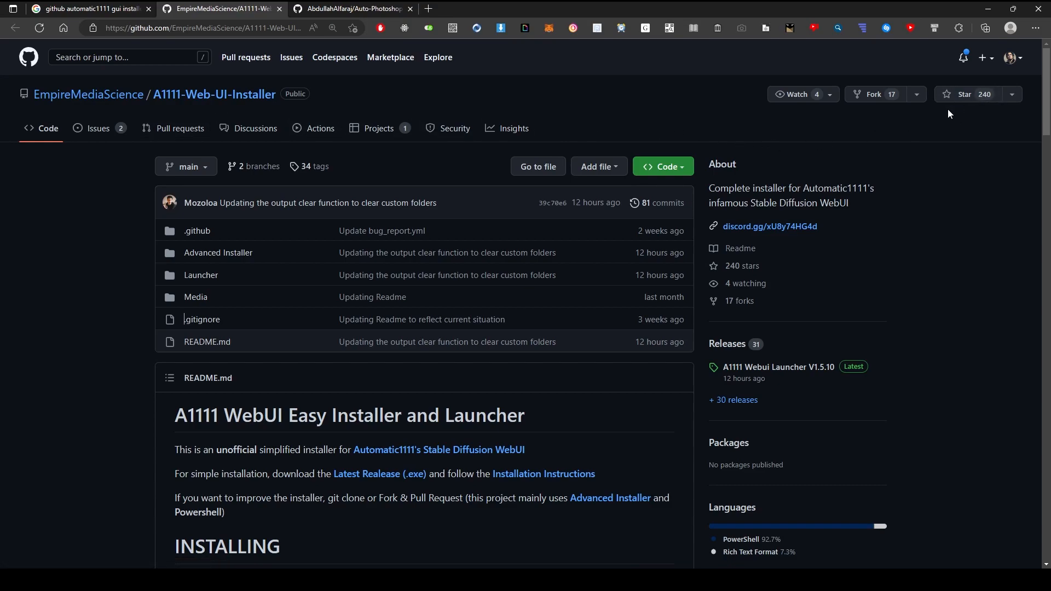
Star the A1111-Web-UI-Installer repository and open the 'A1111 Webui Launcher V1.5.10' release.
click(975, 93)
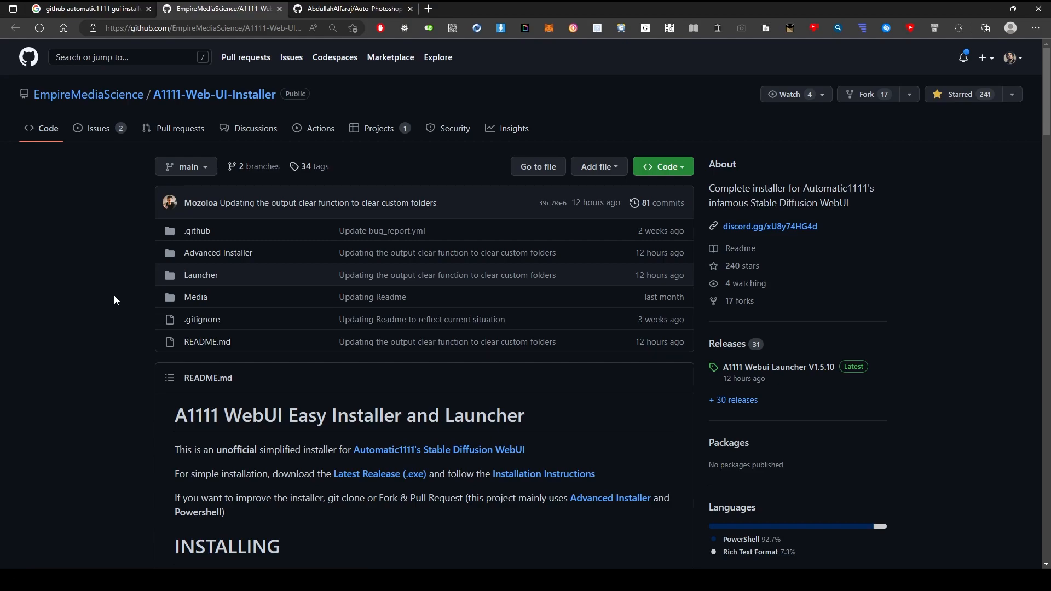
scroll(down, 3)
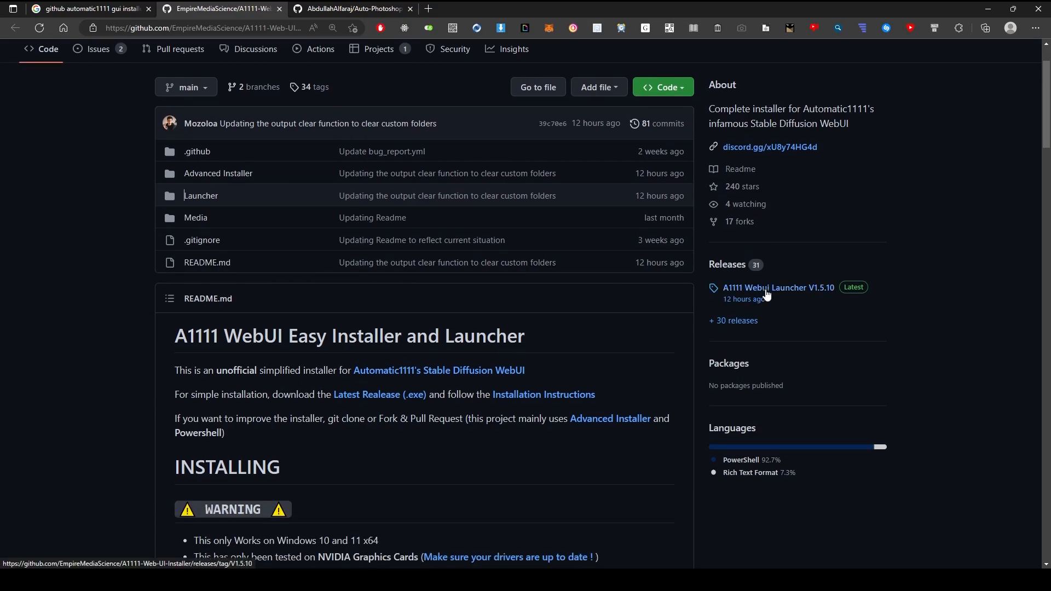
click(777, 288)
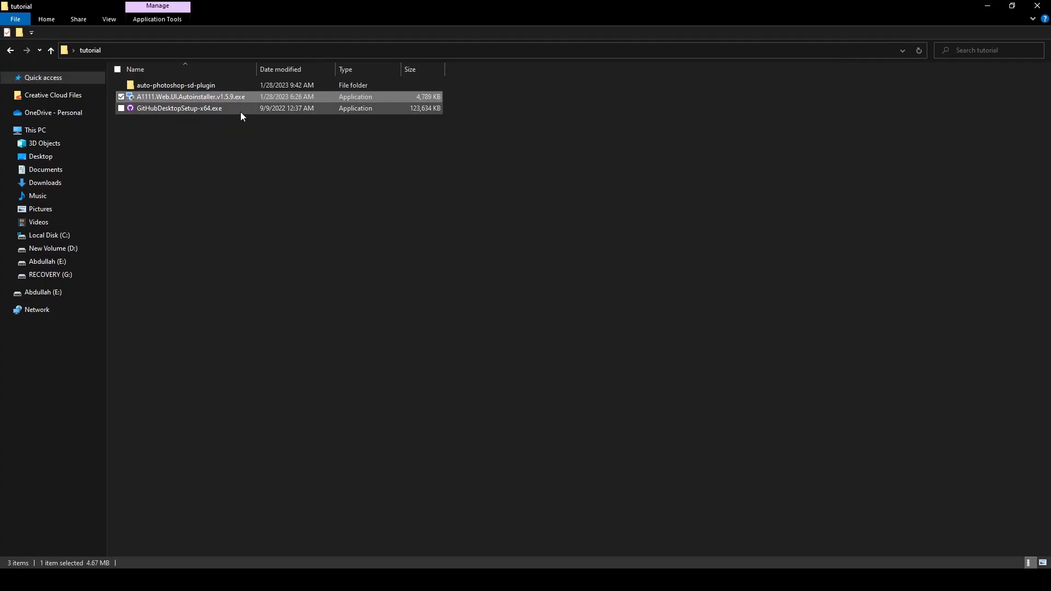
Run the A1111 Web UI Autoinstaller into the Desktop tutorial folder and close the extra Explorer window.
double_click(191, 96)
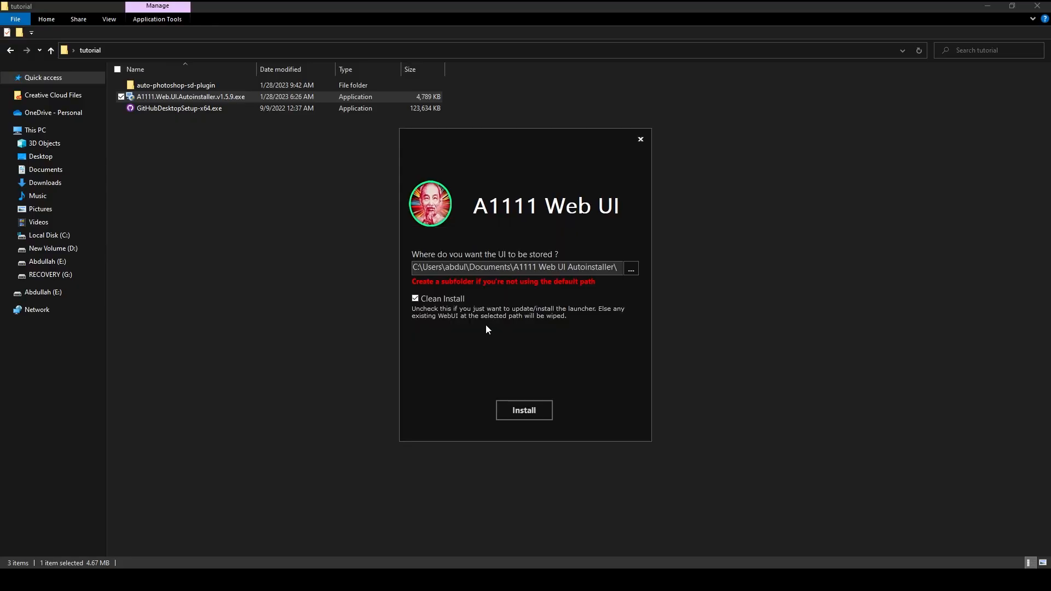
click(513, 267)
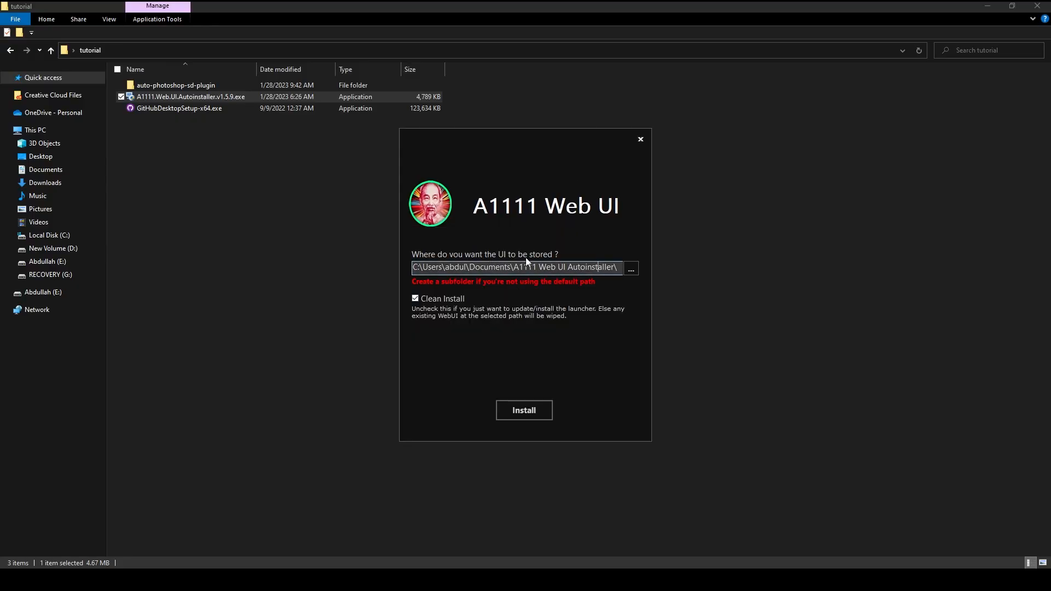
click(629, 267)
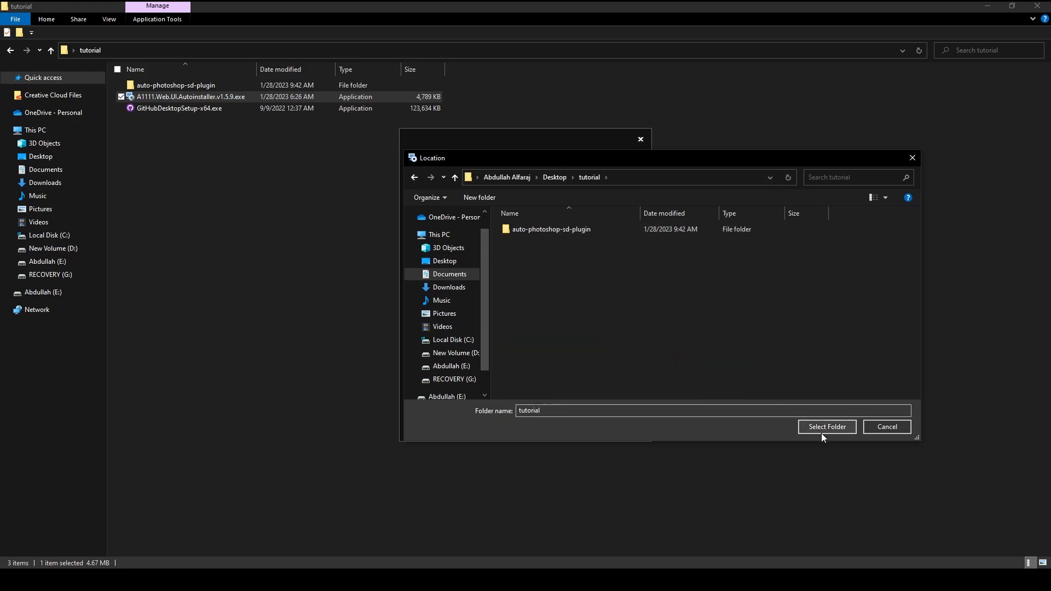
click(826, 427)
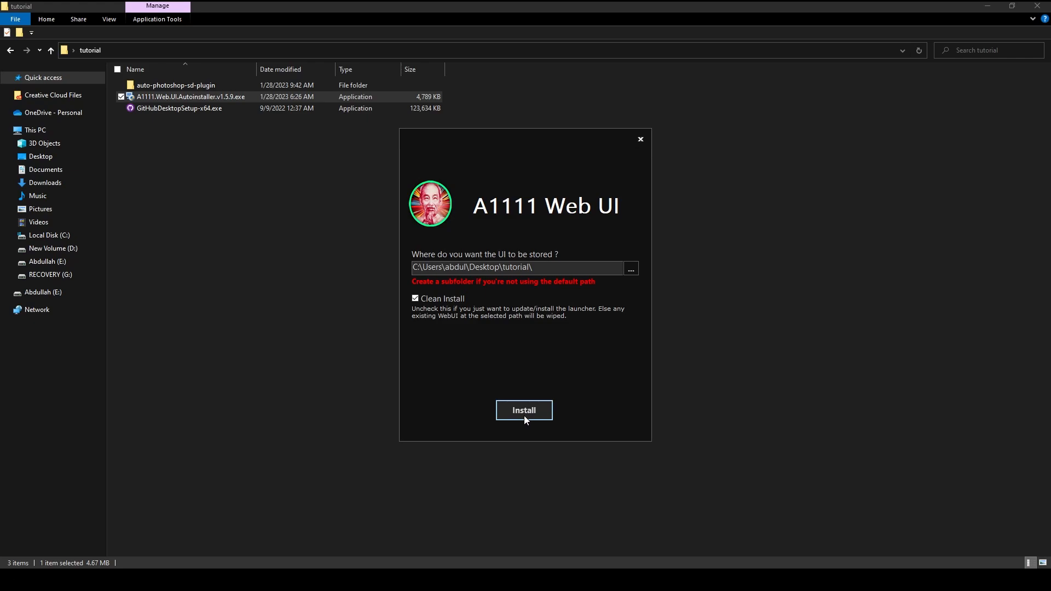
click(523, 409)
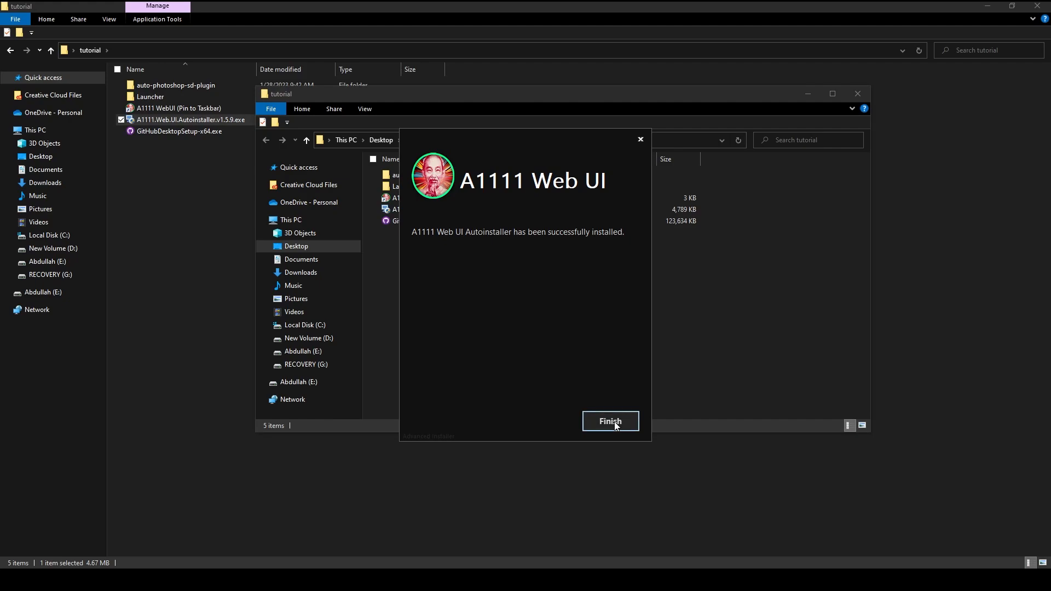
click(608, 421)
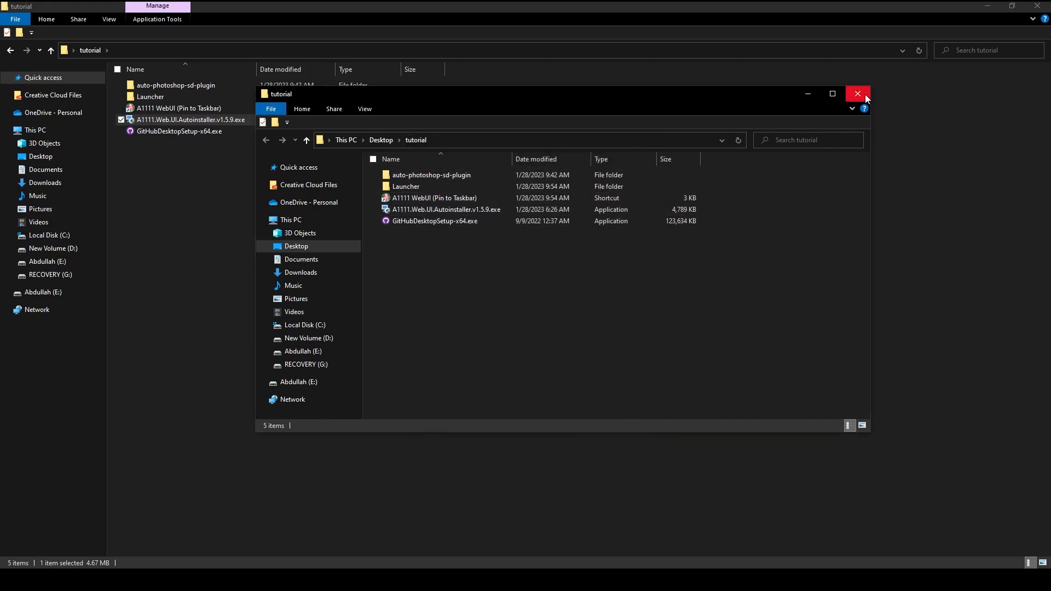
click(856, 94)
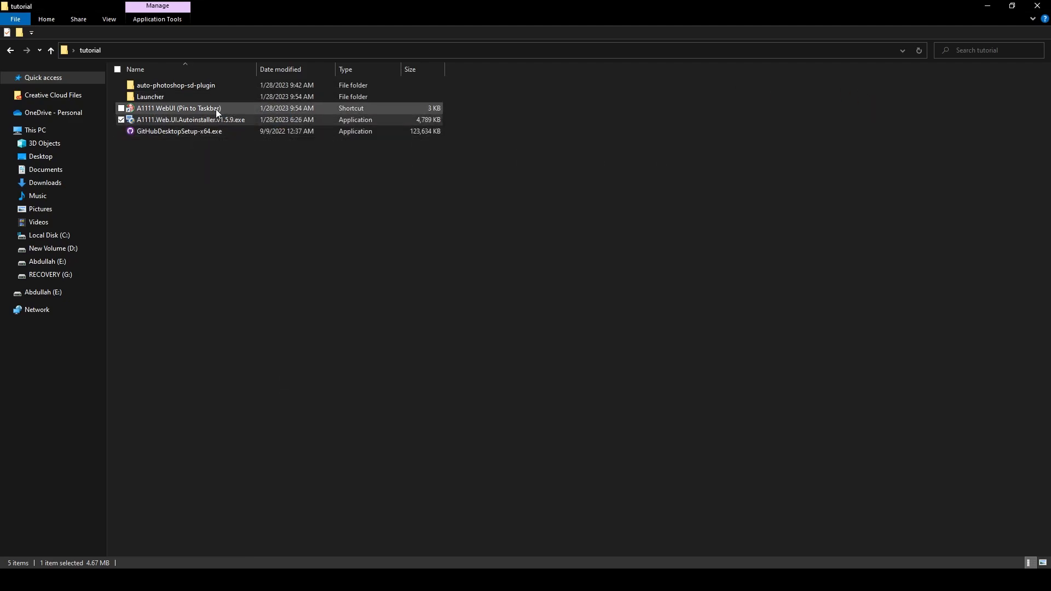
Start the 'A1111 WebUI (Pin to Taskbar)' shortcut and accept the Stable Diffusion 1.5 download.
double_click(178, 108)
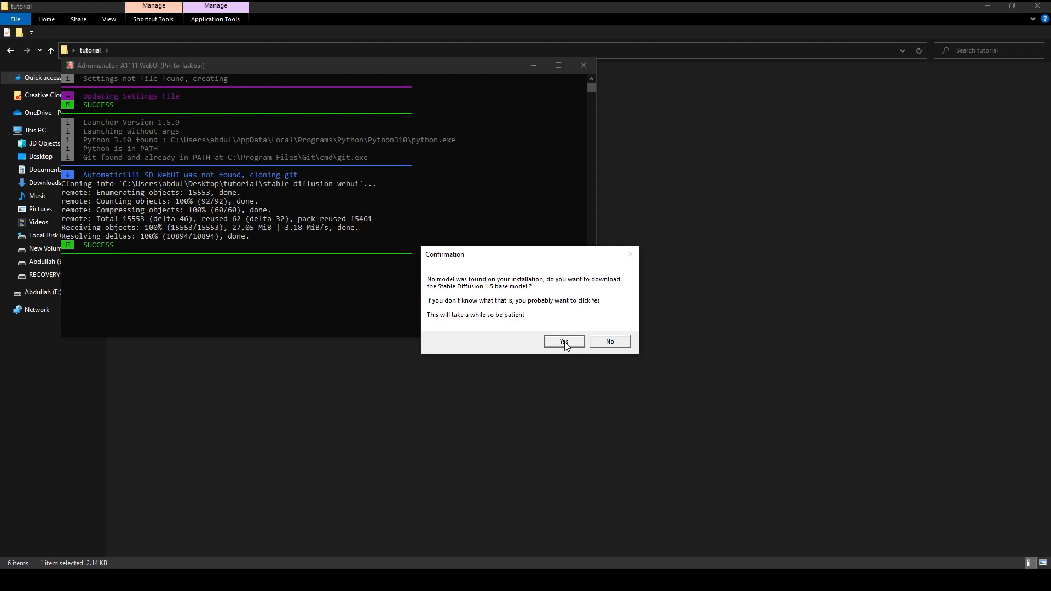
click(564, 341)
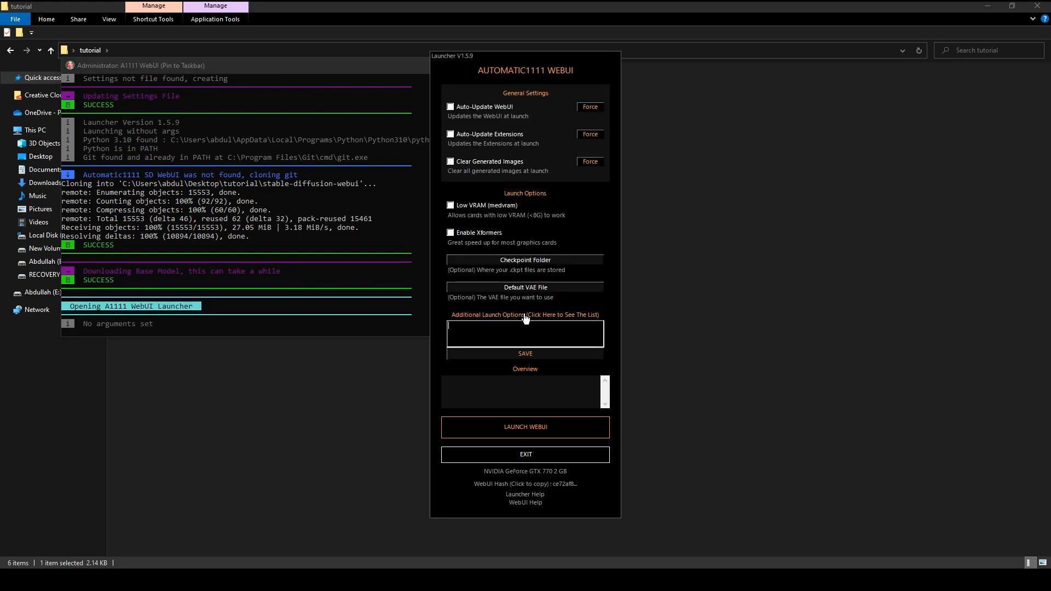
Save --api as an additional launch option and launch the Web UI.
text(--a)
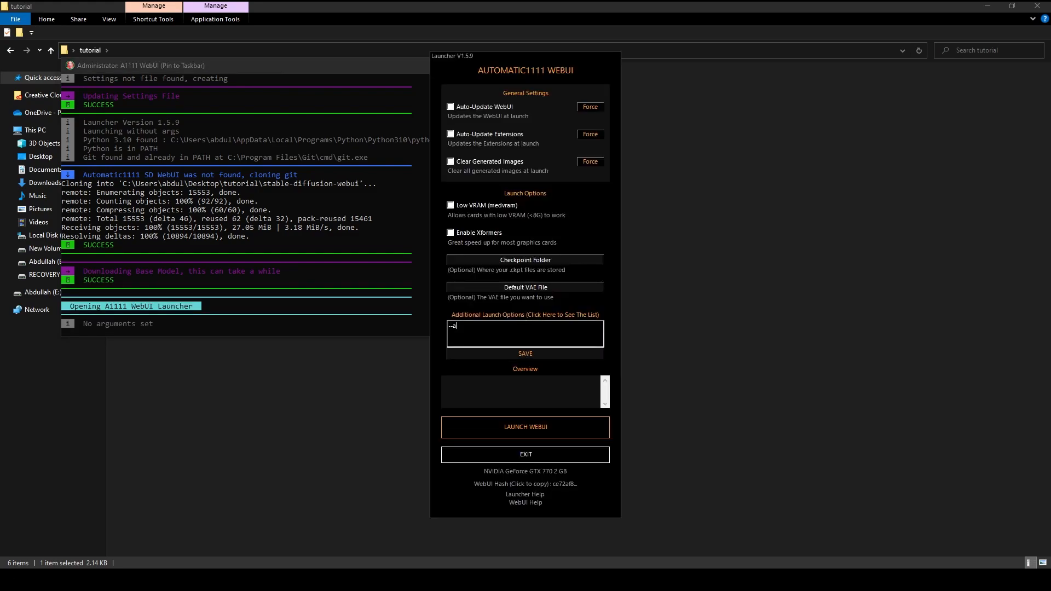
text(pi)
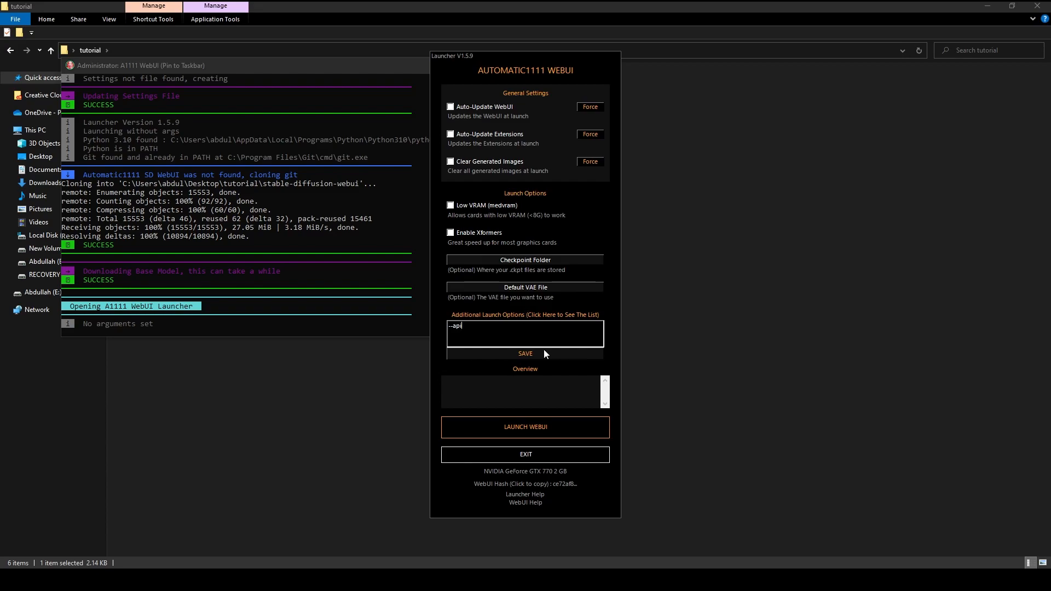
click(524, 355)
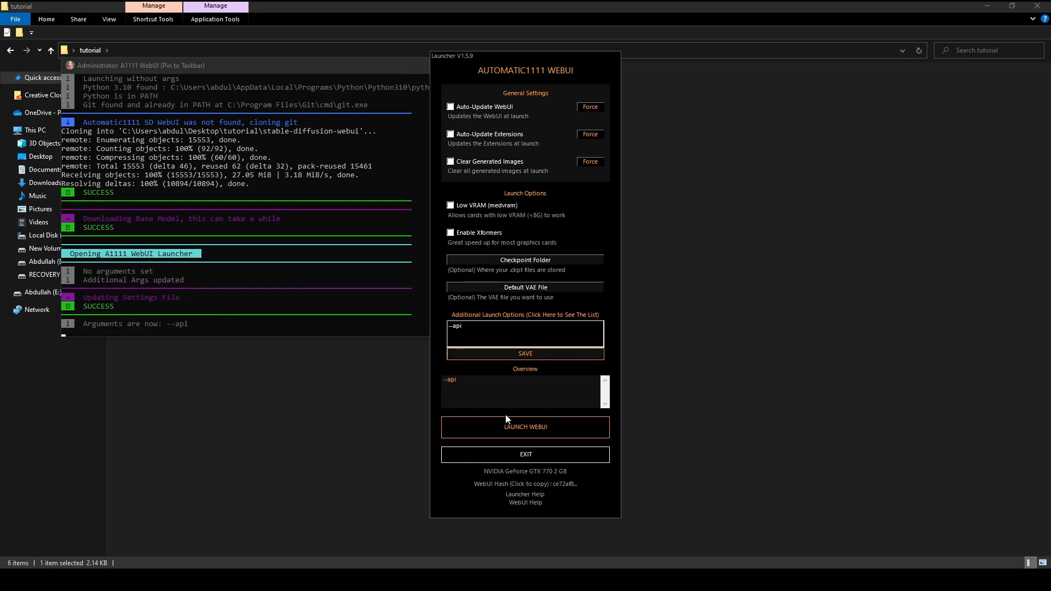
click(525, 427)
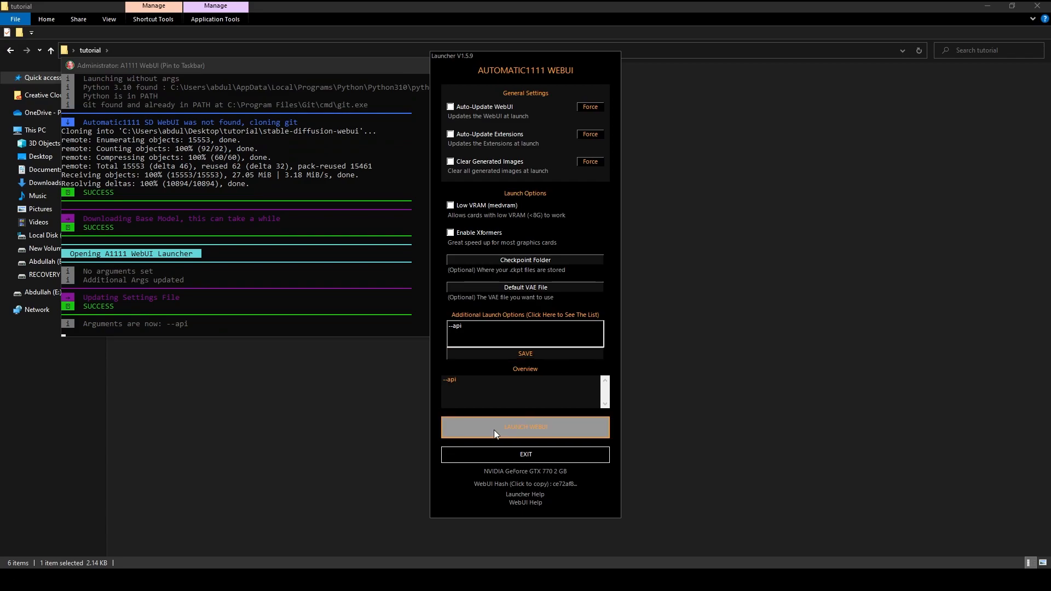
click(525, 426)
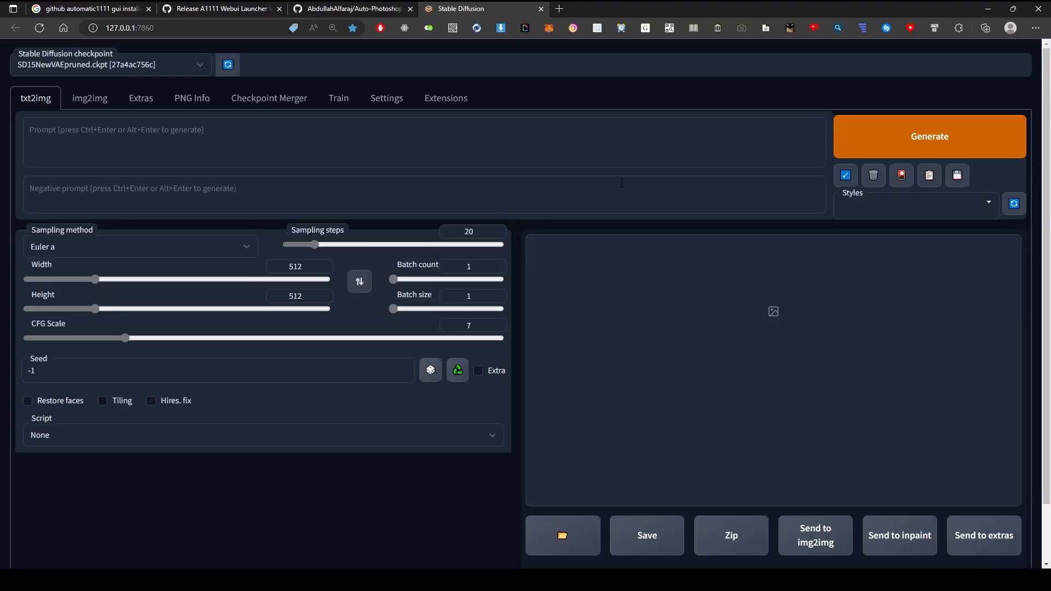
Enter the prompt 'cute cat' in the txt2img tab.
text(cute cat)
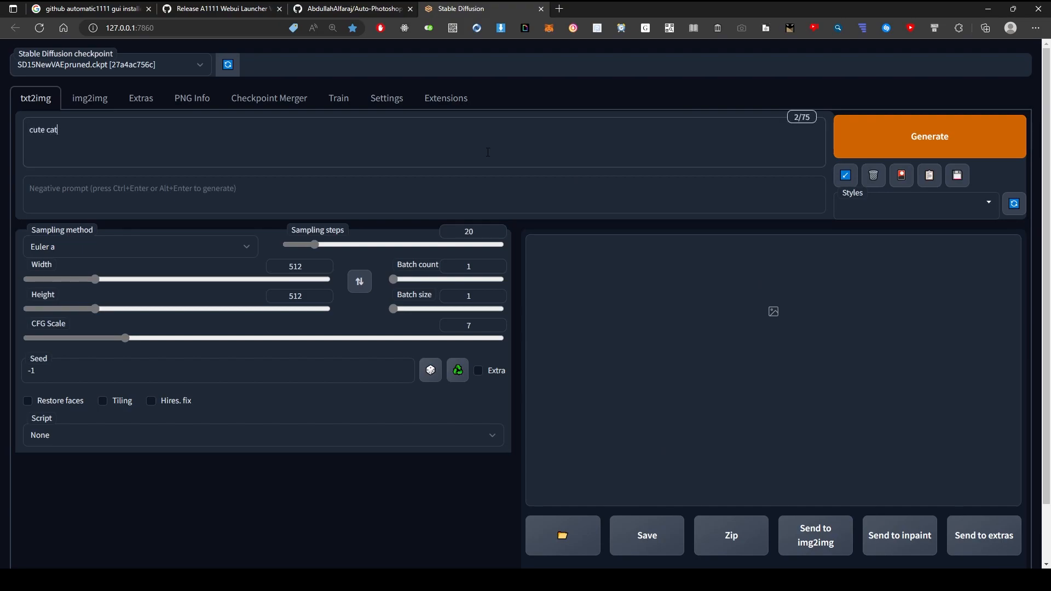
click(928, 136)
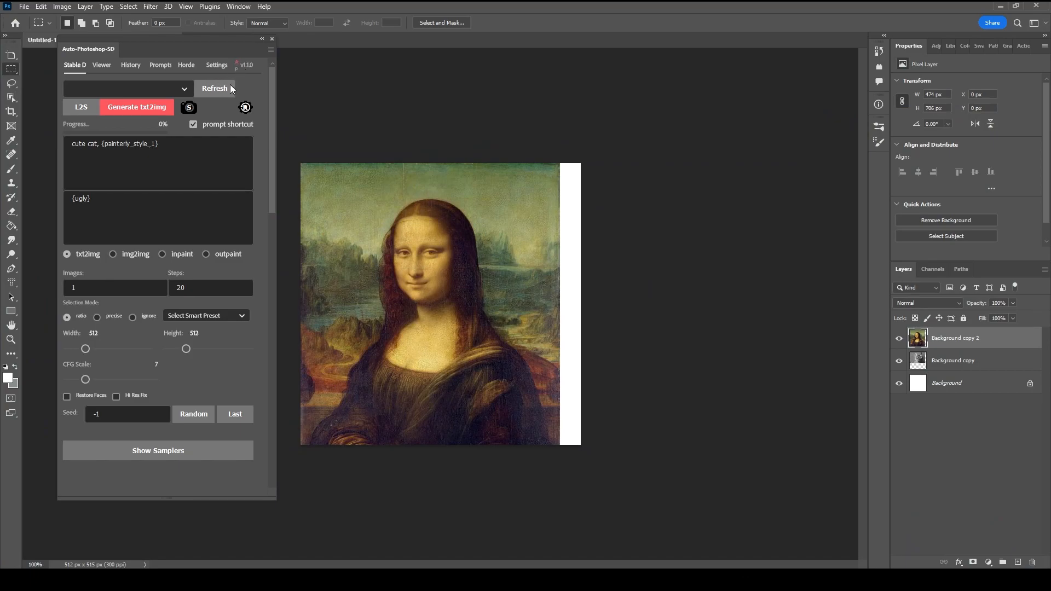
Refresh the plugin's models, marquee a square left of Mona Lisa's face, and generate a cat there.
click(214, 88)
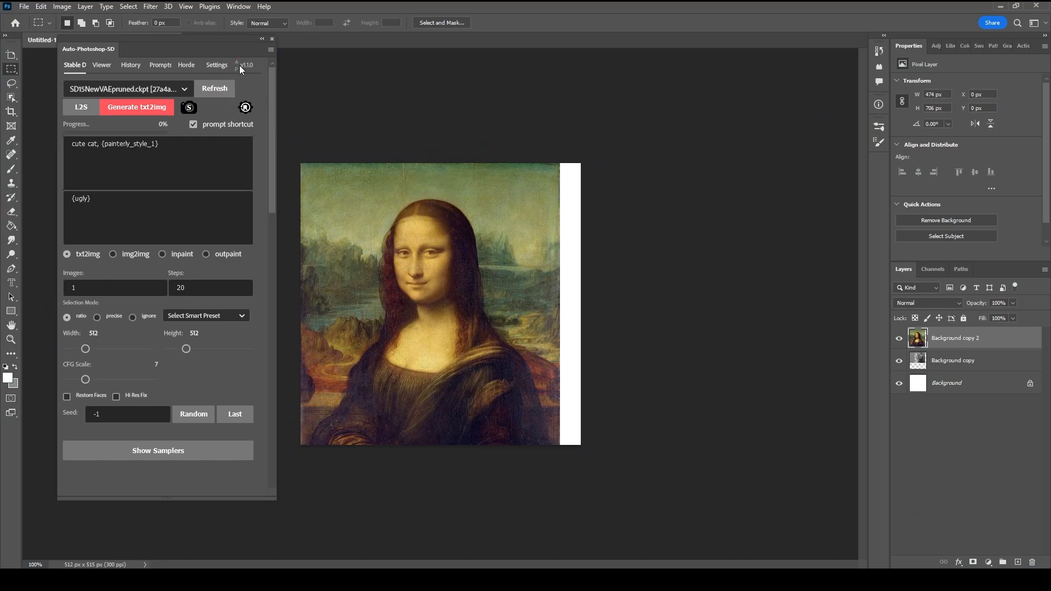
mouse_move(354, 218)
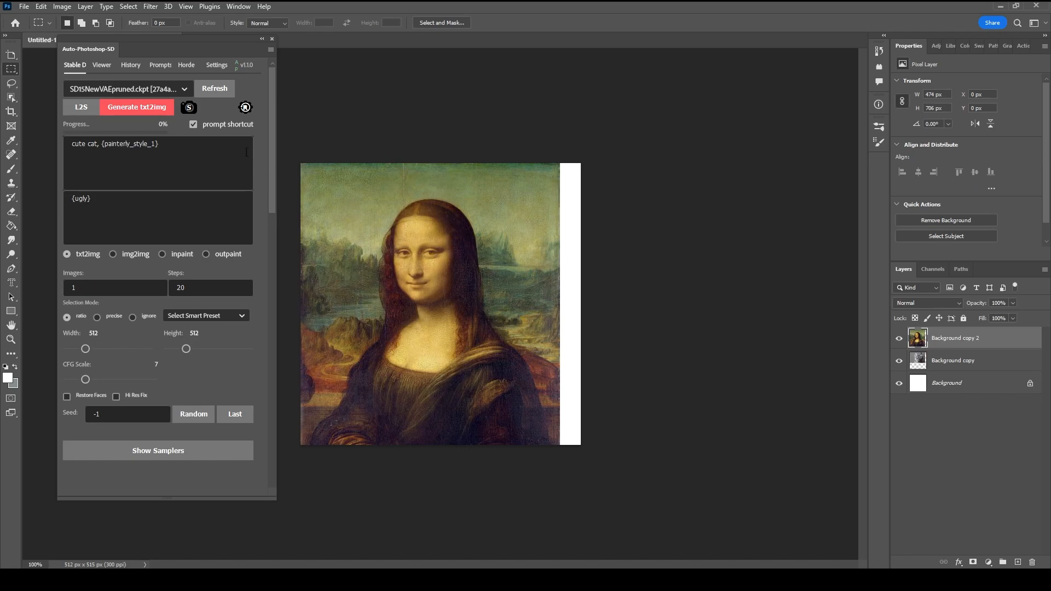
click(136, 107)
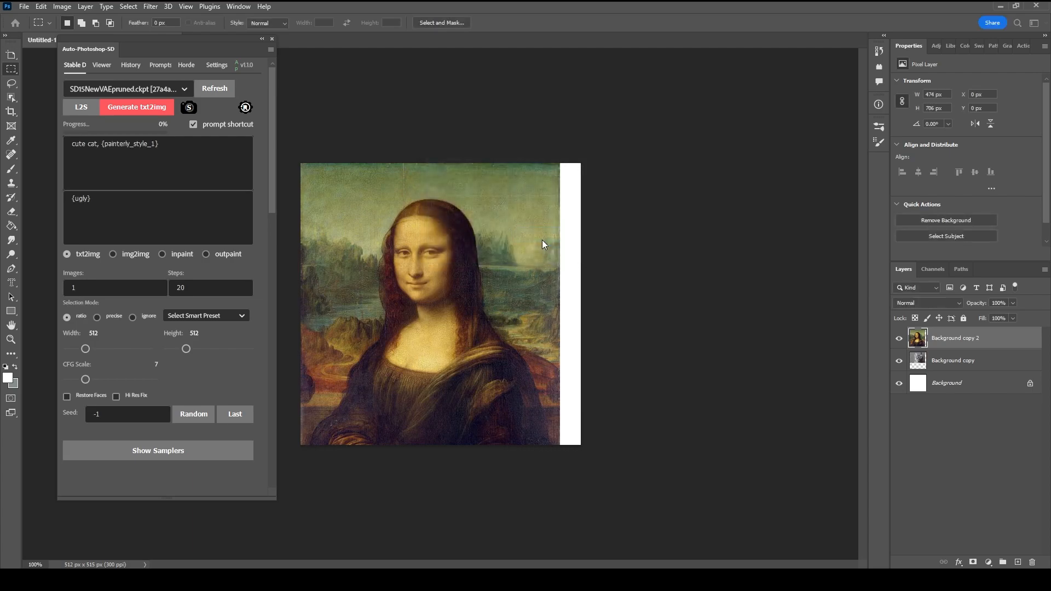
drag(321, 196, 365, 233)
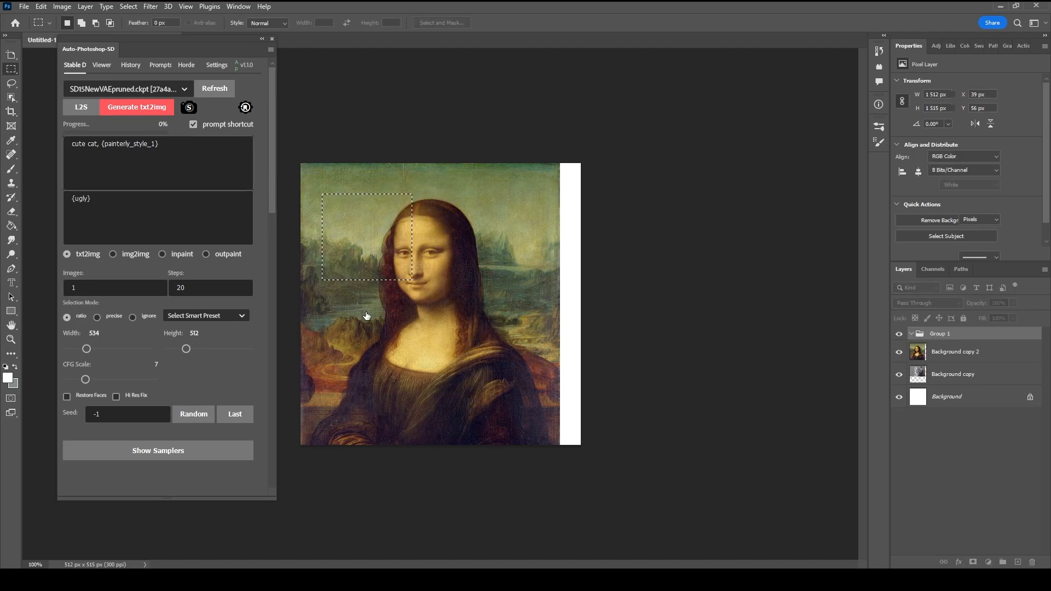
click(137, 108)
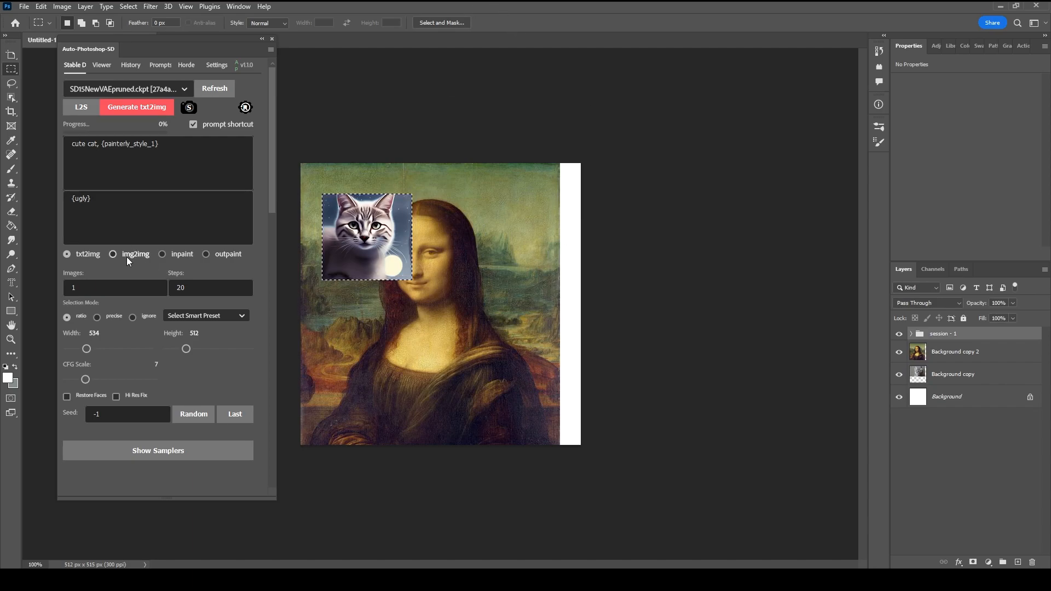
click(114, 254)
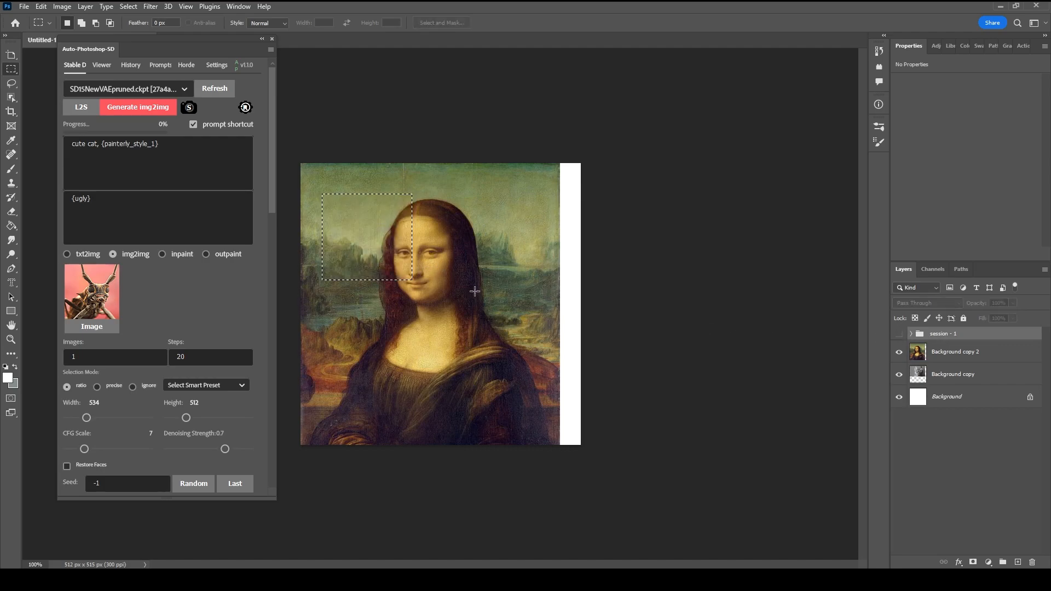
Run img2img on the Mona Lisa canvas to get a painterly girl in a white hat.
click(954, 352)
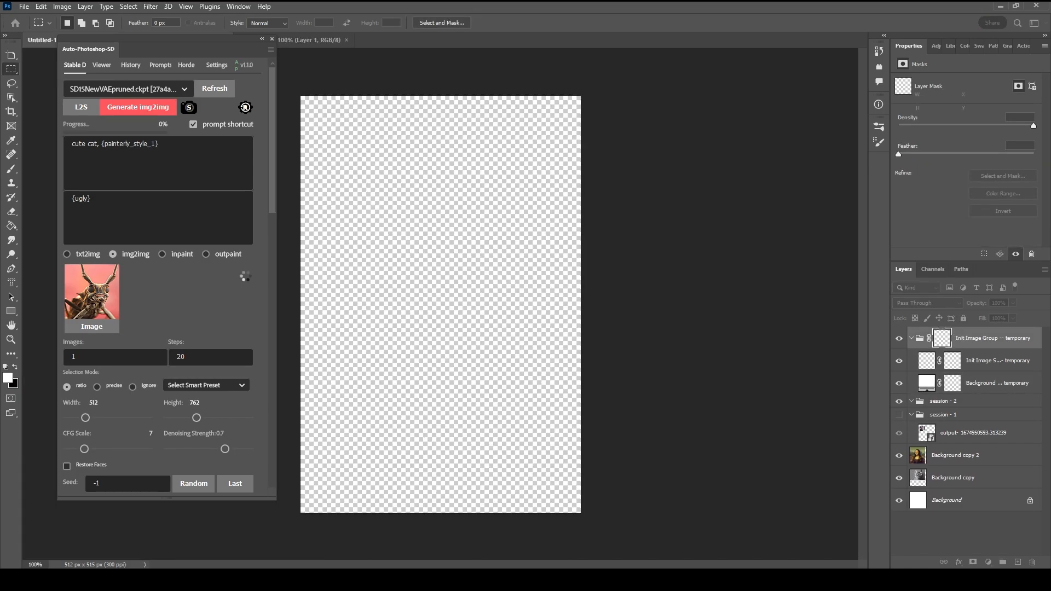
click(137, 107)
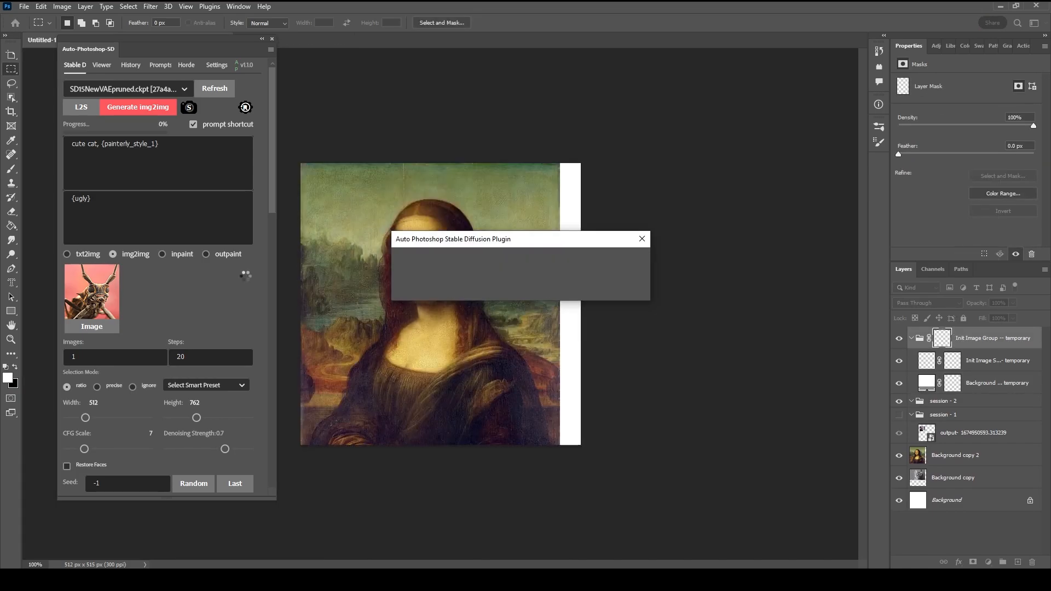
click(138, 108)
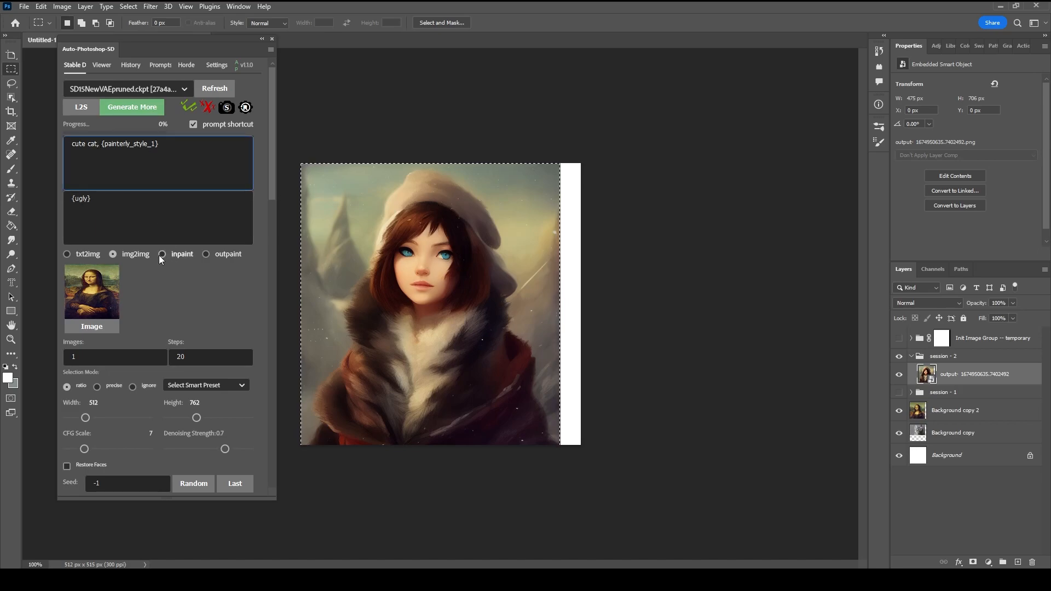
click(162, 254)
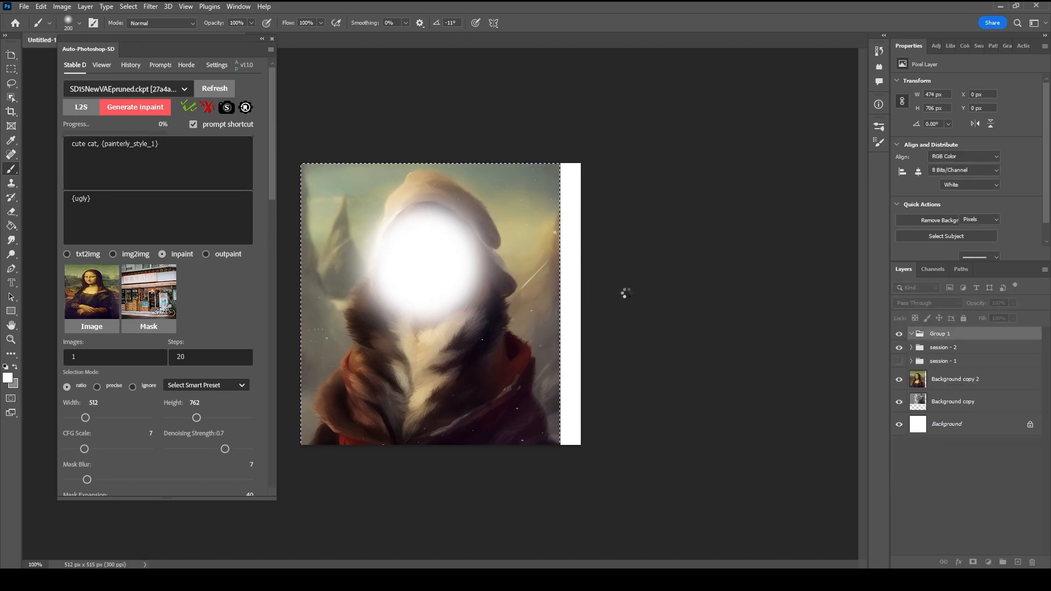
Inpaint the masked face into a cat wearing glasses and a hat.
click(134, 107)
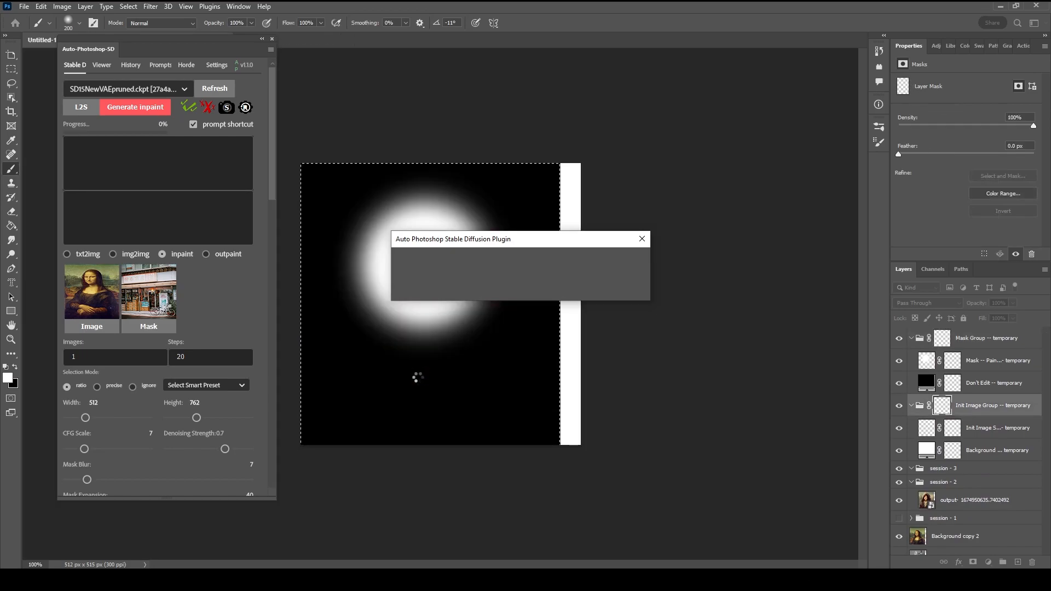
click(134, 106)
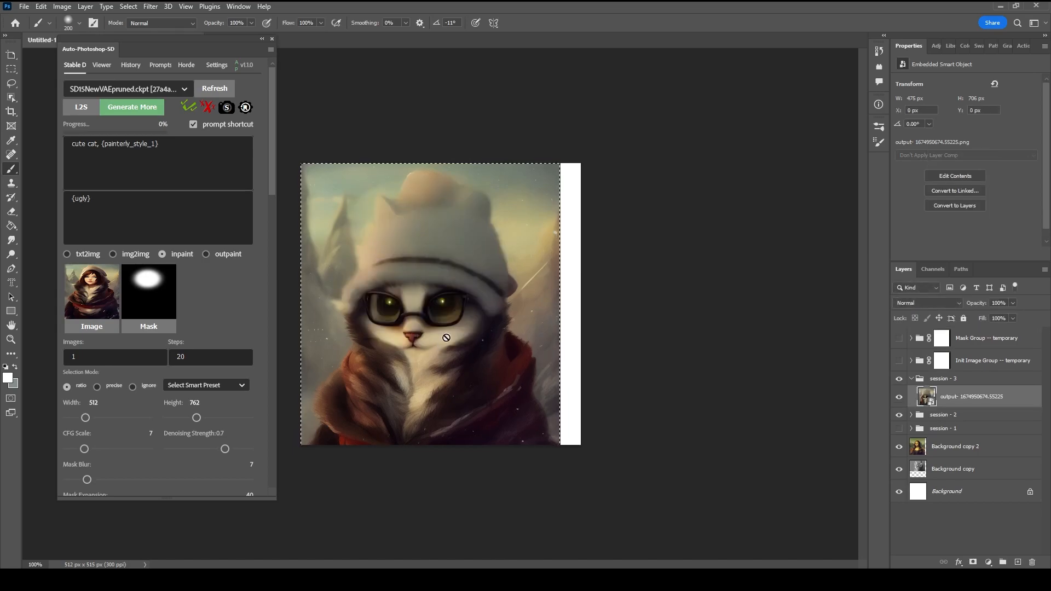
mouse_move(243, 212)
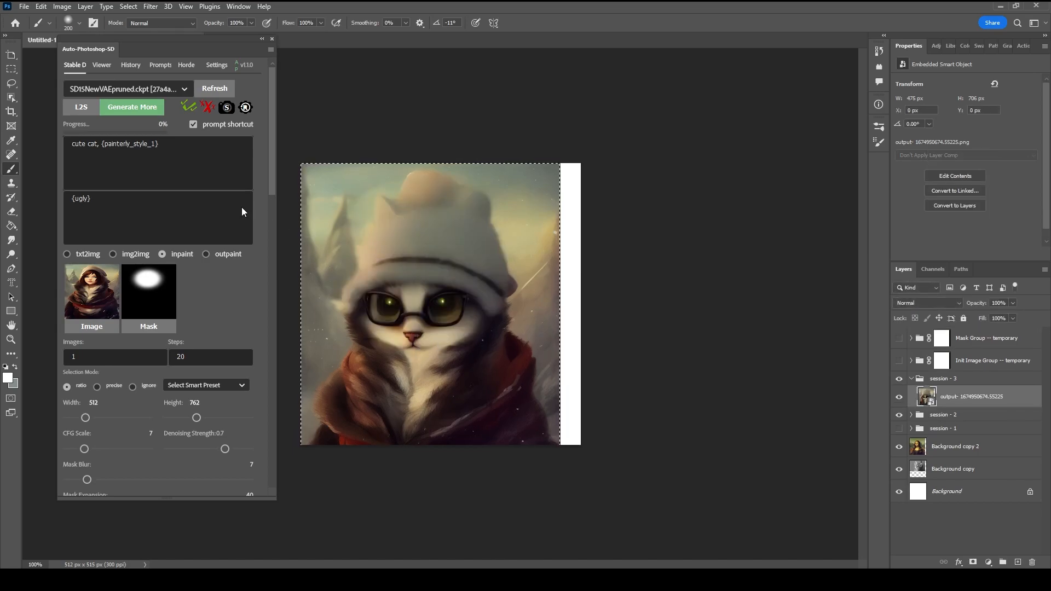
click(205, 253)
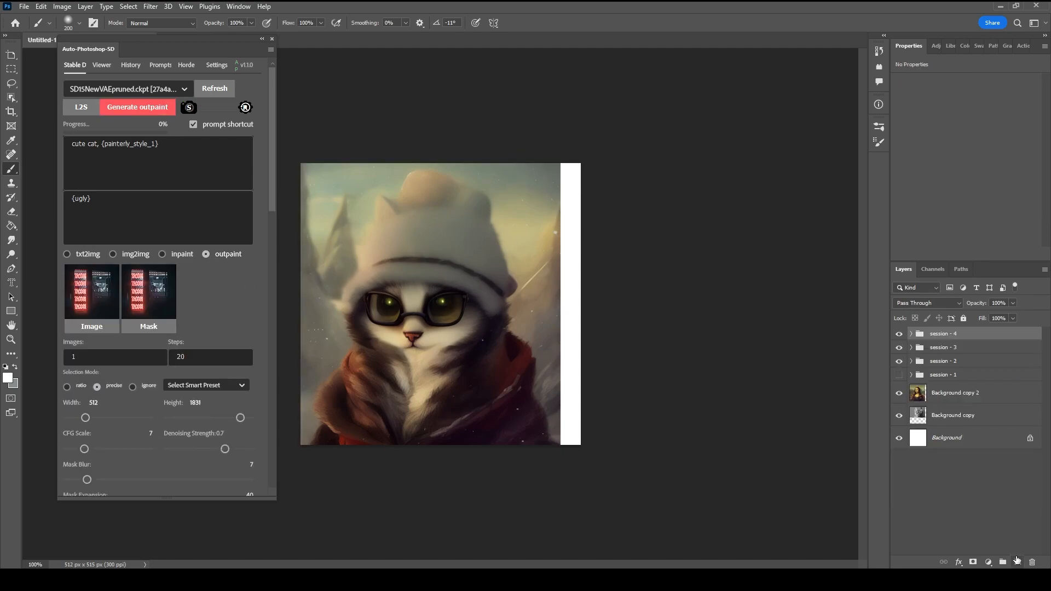
mouse_move(492, 317)
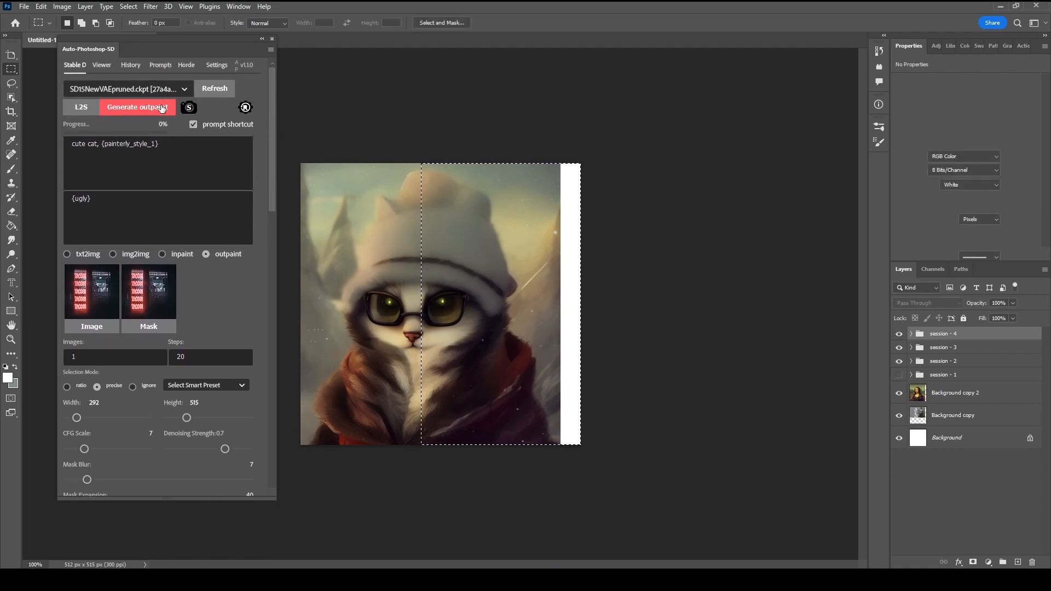
Outpaint the selected right portion over the white strip, then generate one more result.
click(138, 107)
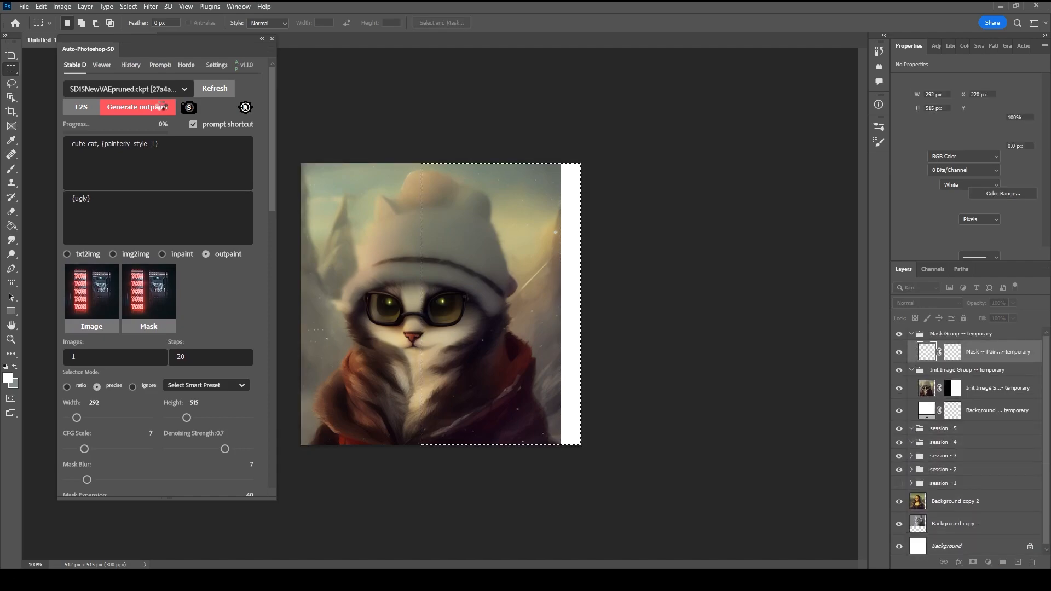
click(137, 107)
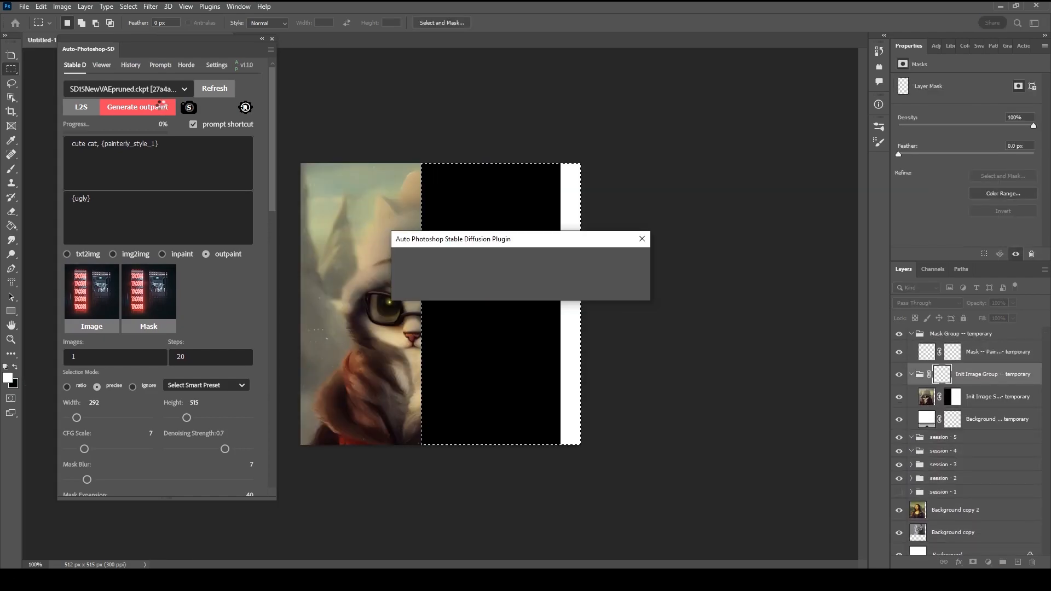
click(137, 107)
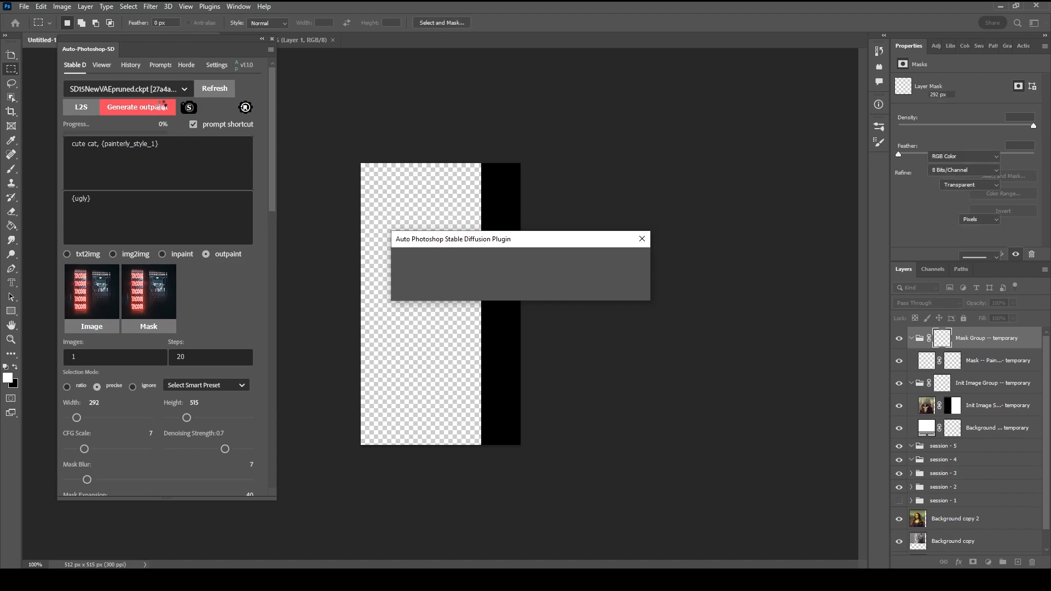
click(138, 108)
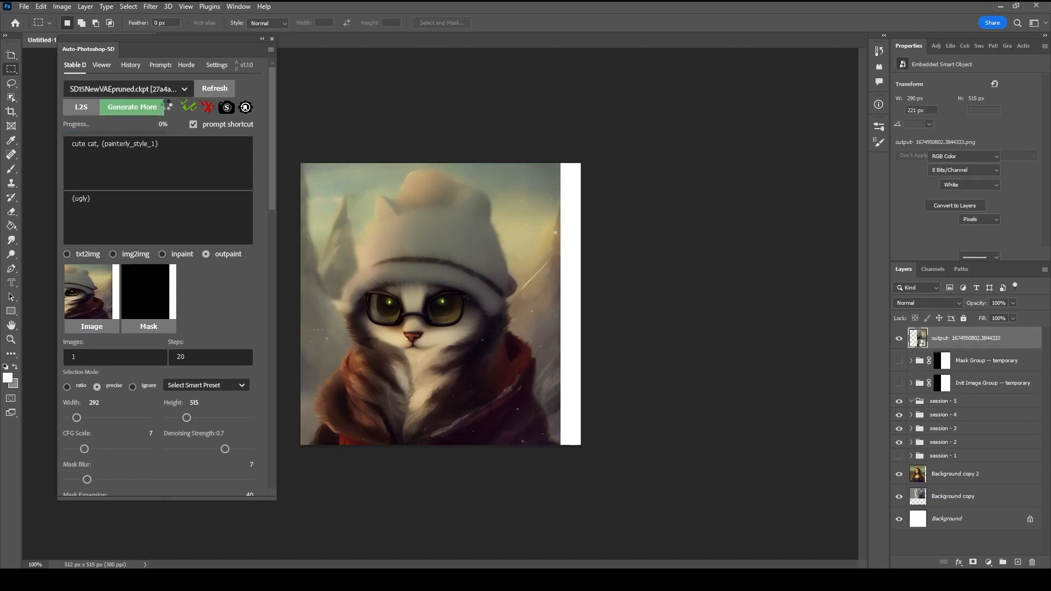
click(131, 107)
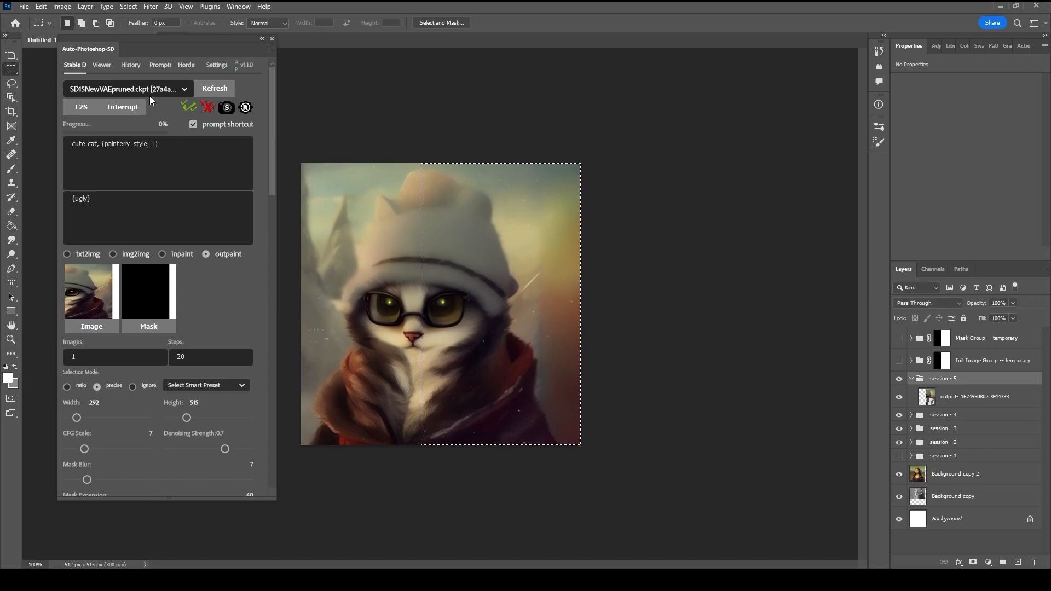
click(80, 107)
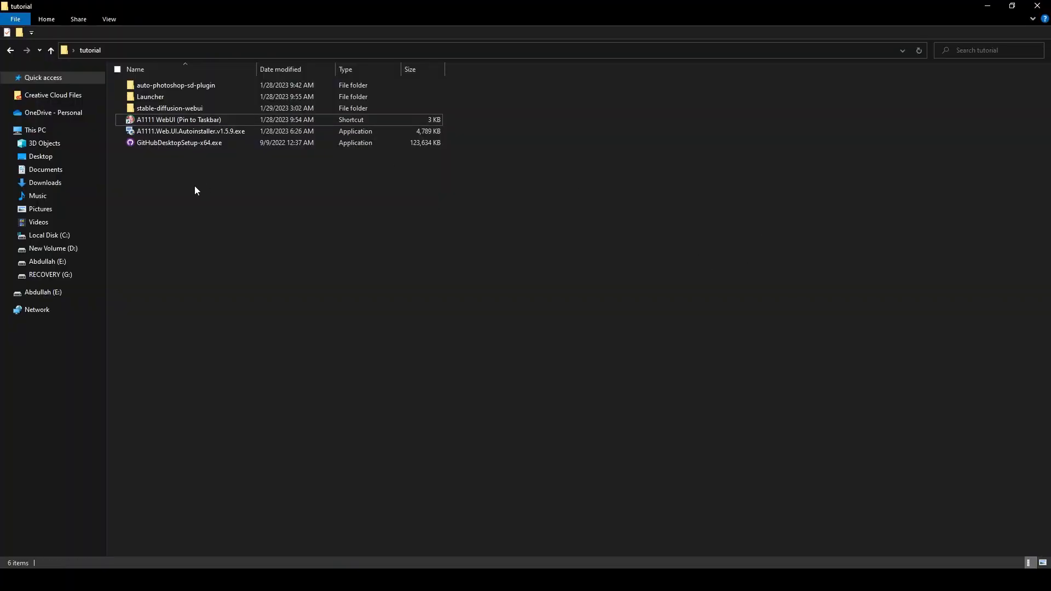
mouse_move(241, 218)
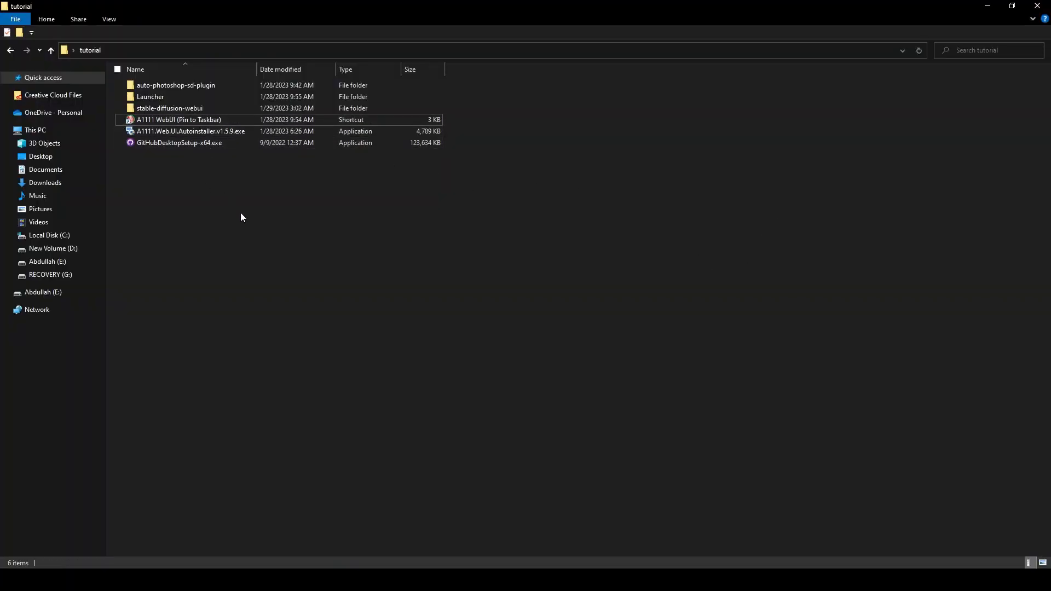
mouse_move(313, 206)
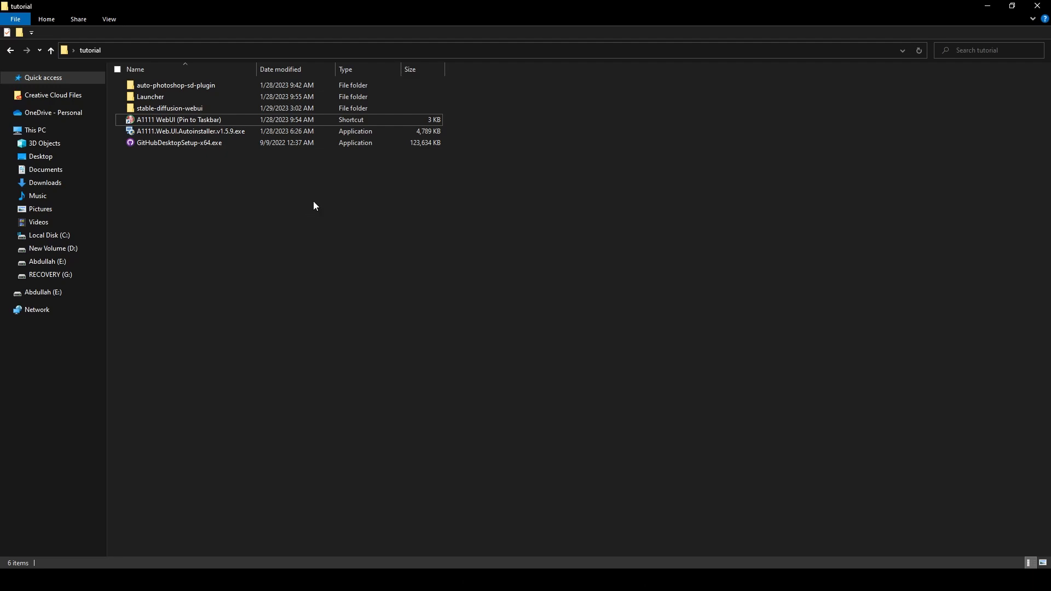
Open the A1111 WebUI launcher from the 'A1111 WebUI (Pin to Taskbar)' shortcut.
click(179, 120)
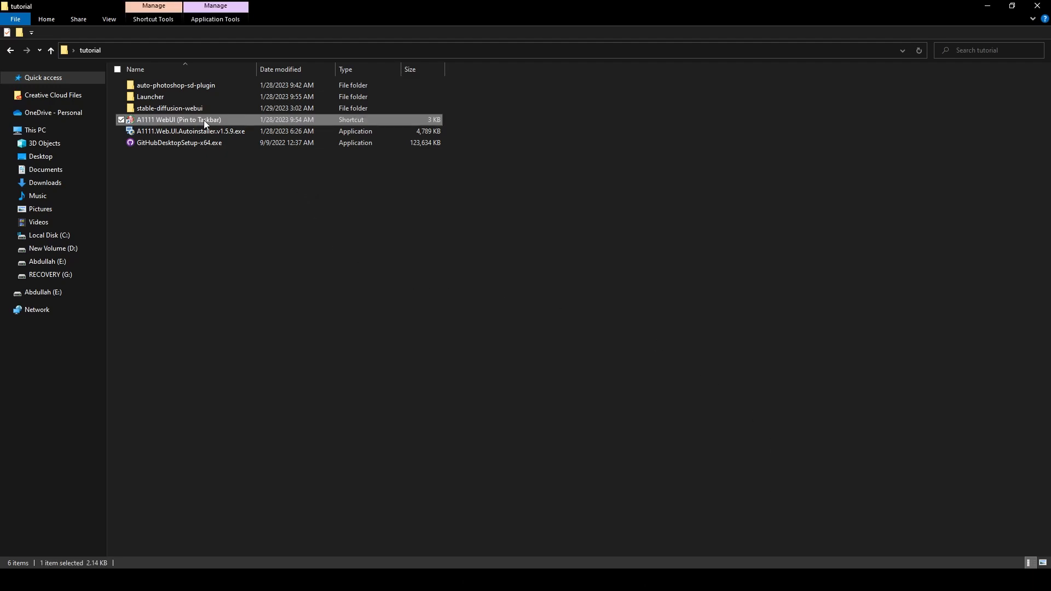
mouse_move(209, 126)
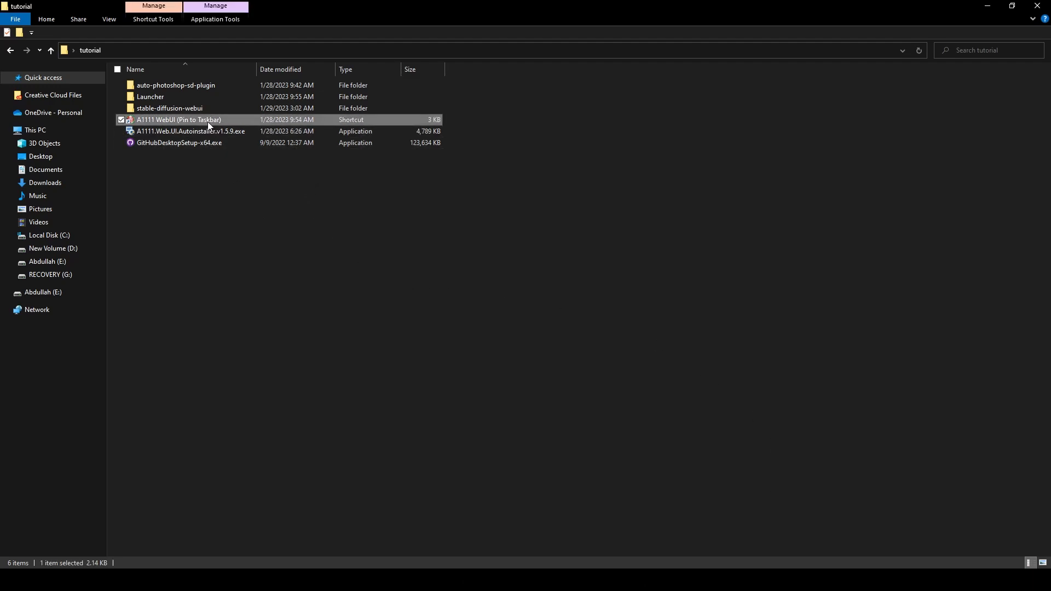
double_click(179, 119)
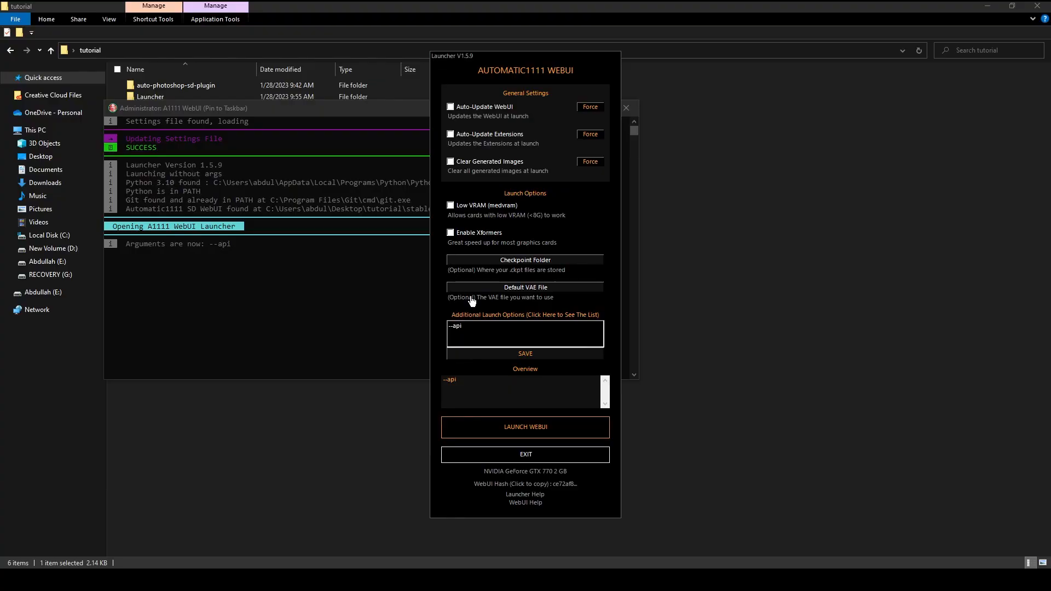
mouse_move(543, 368)
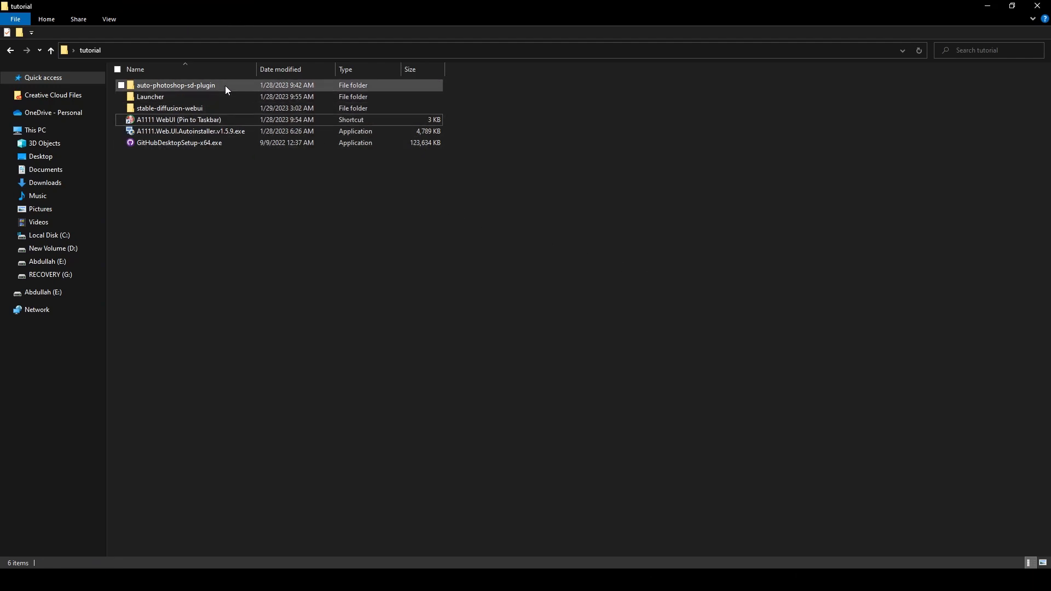
Launch start_server.bat from auto-photoshop-sd-plugin\Auto-Photoshop-StableDiffusion-Plugin to install requirements.
double_click(175, 86)
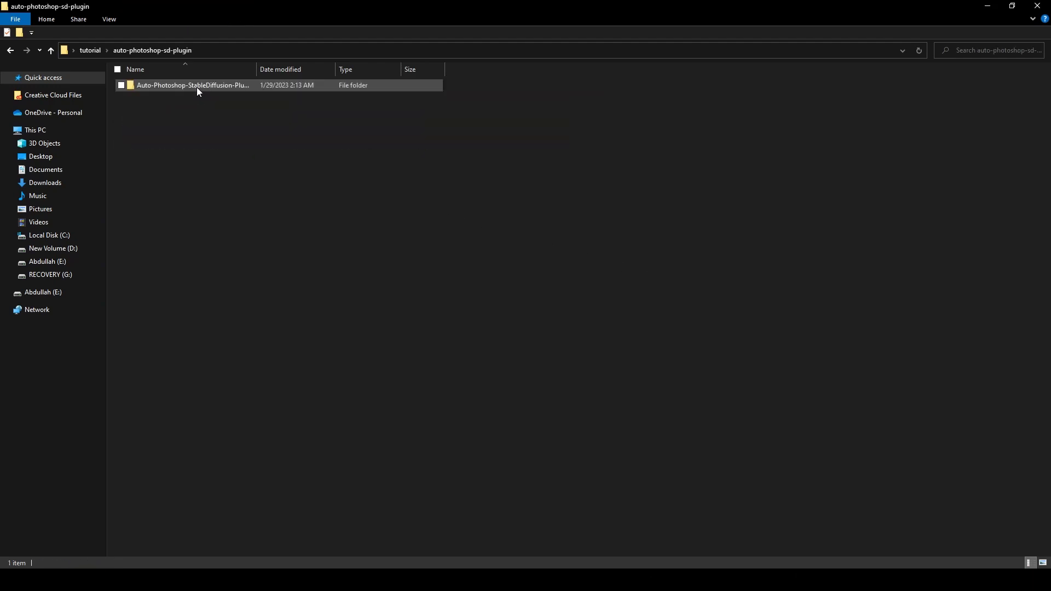
double_click(192, 86)
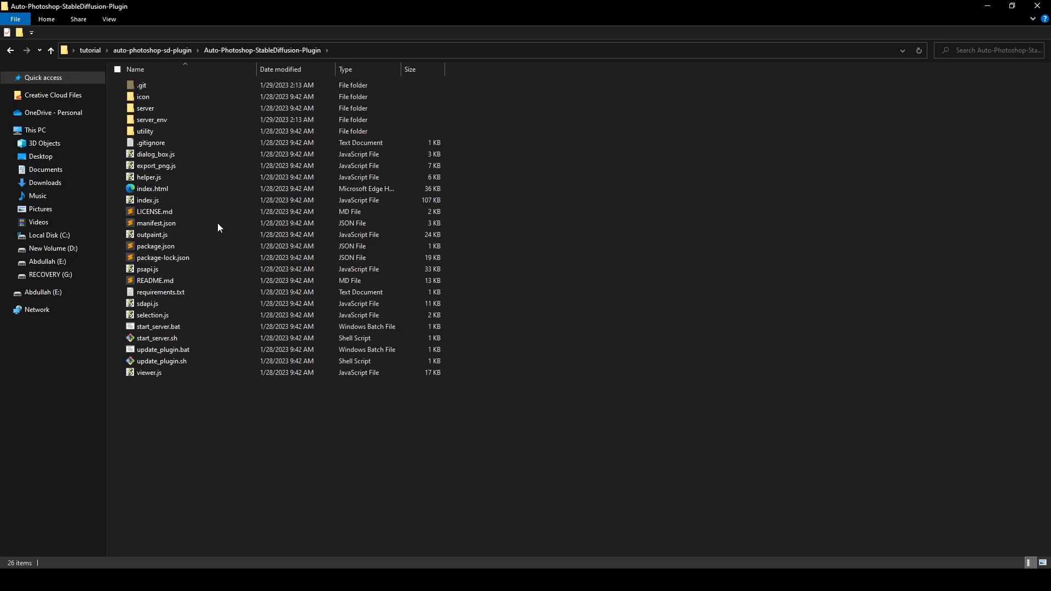
click(158, 327)
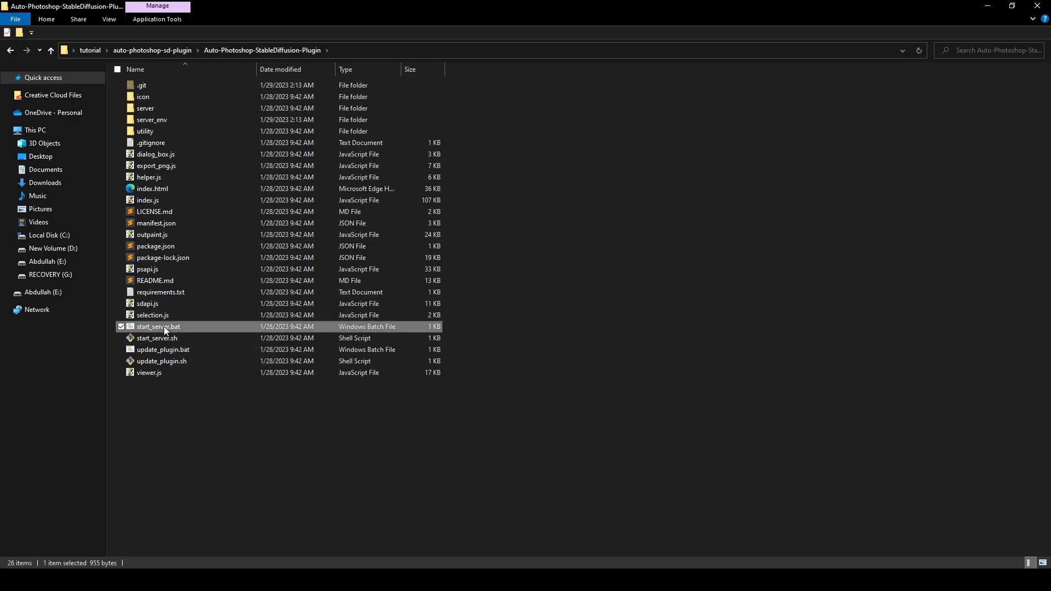
mouse_move(188, 328)
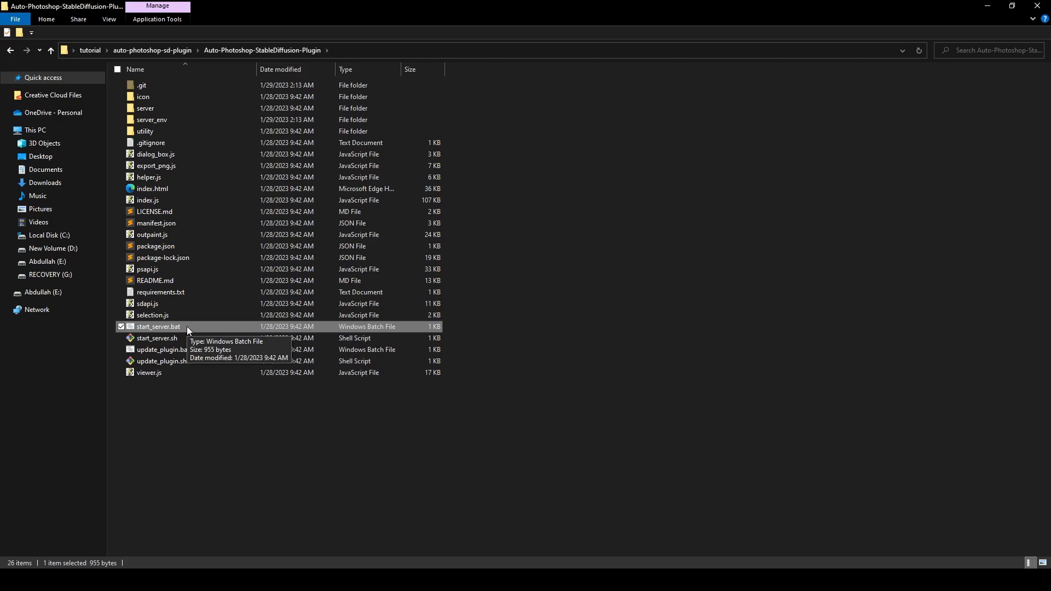
double_click(158, 326)
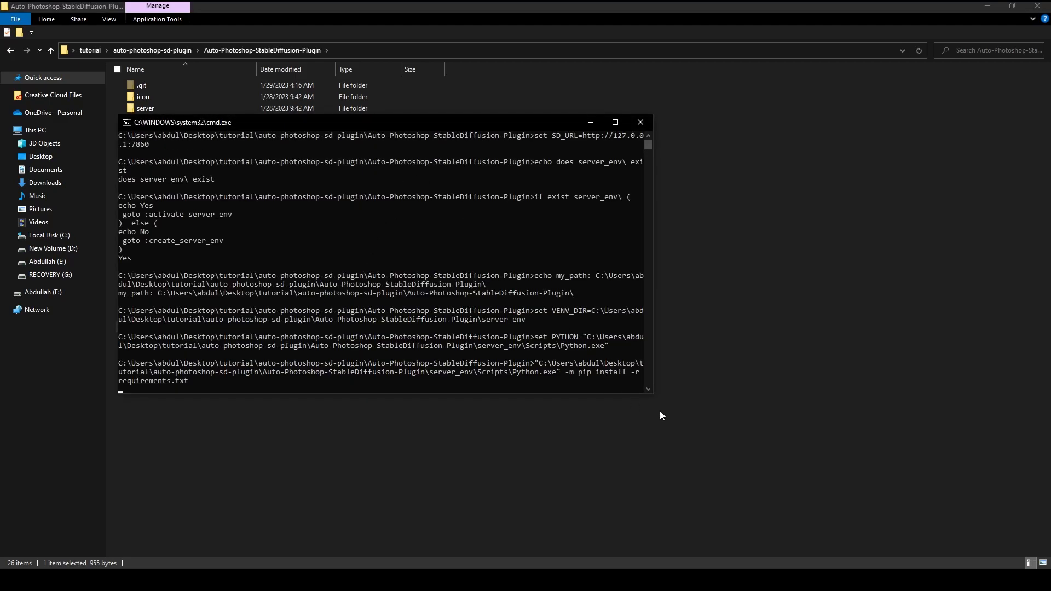